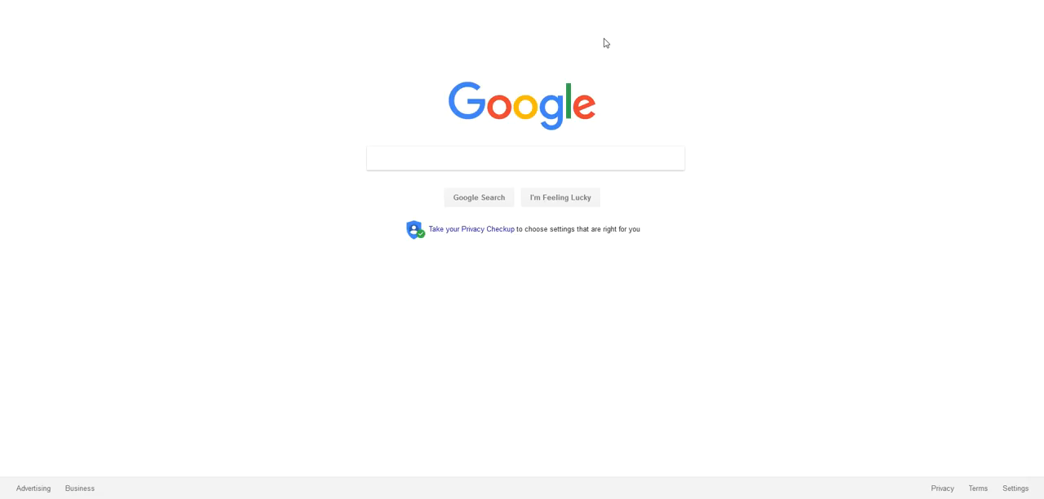
mouse_move(575, 18)
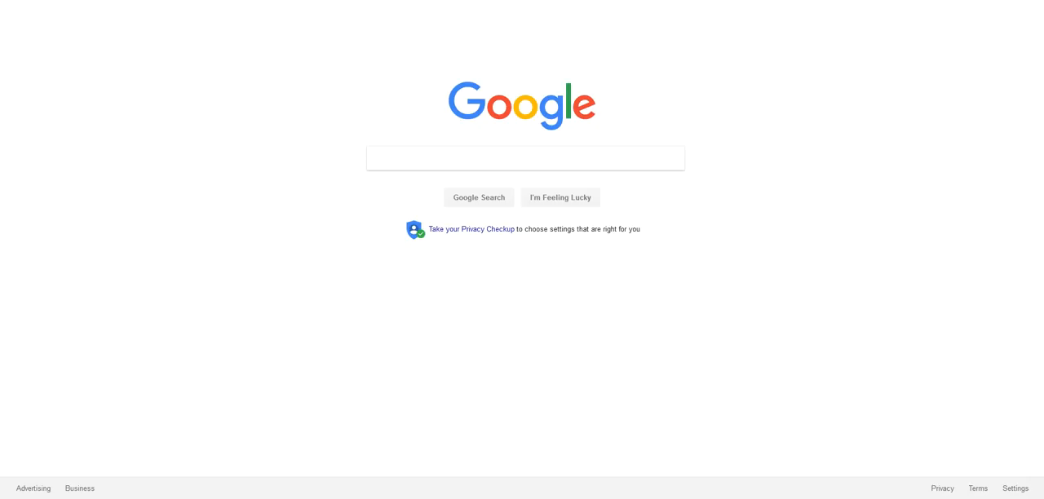
mouse_move(462, 19)
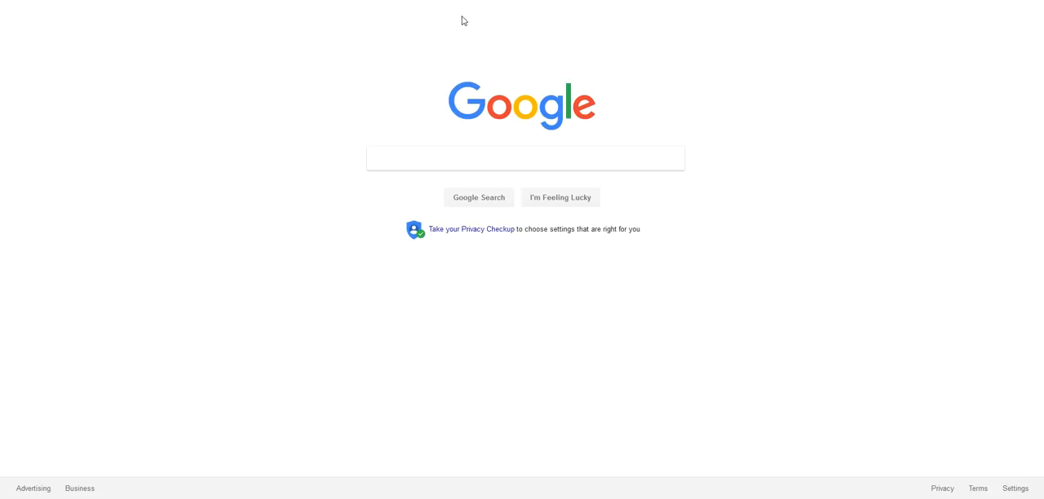
Step: Search Google for 'salt boil water' using the autocomplete suggestion
click(526, 157)
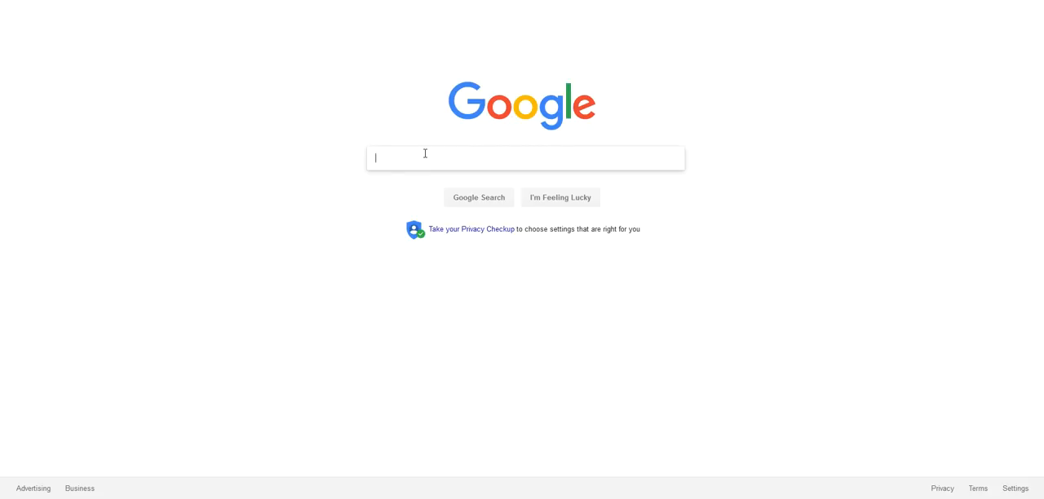
text(salt)
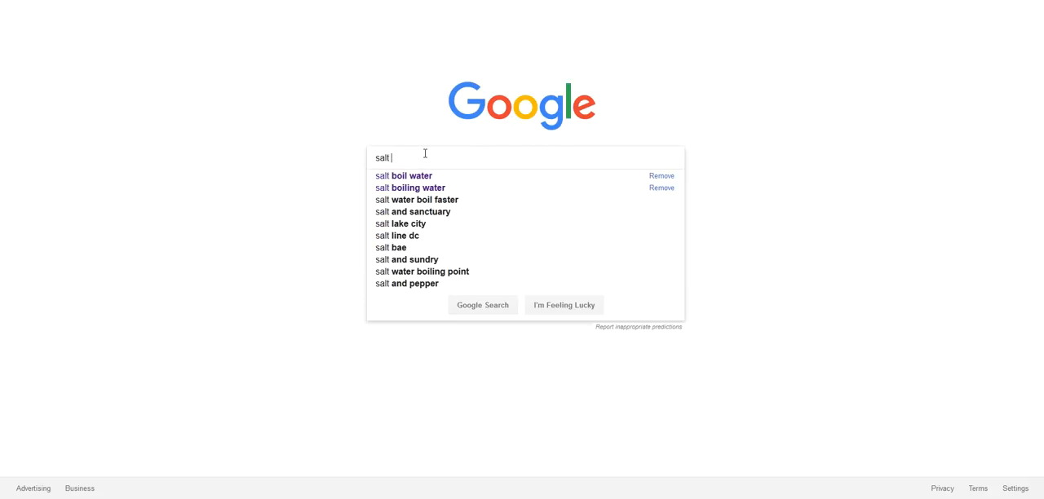
text(boil)
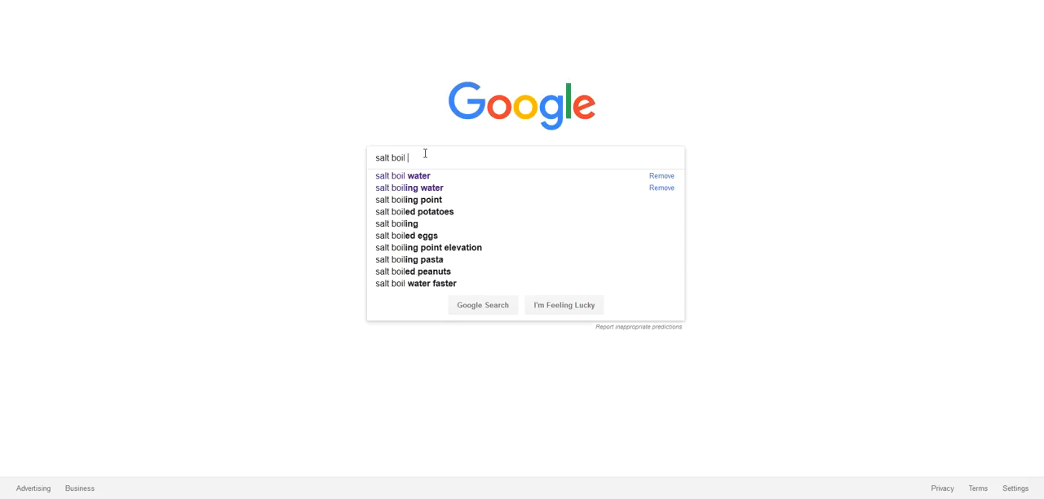
click(401, 175)
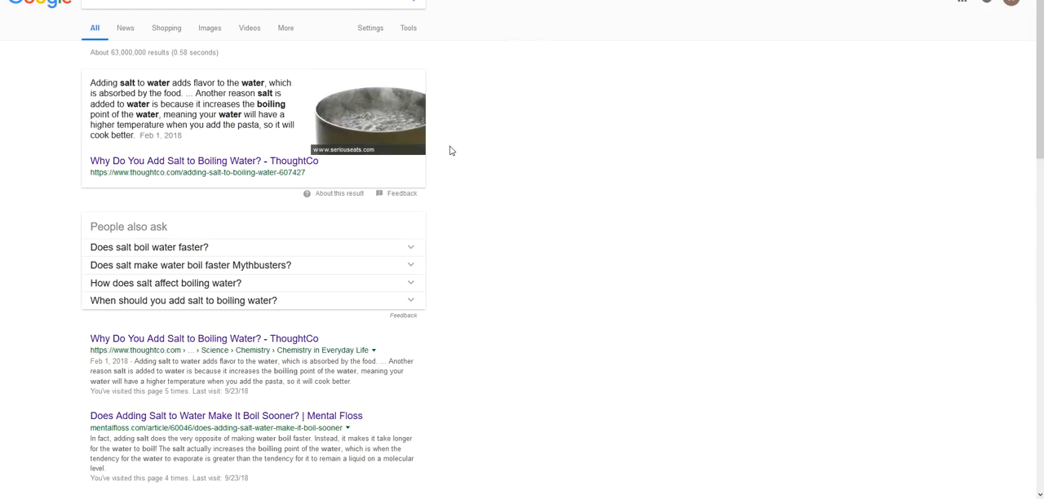
mouse_move(23, 103)
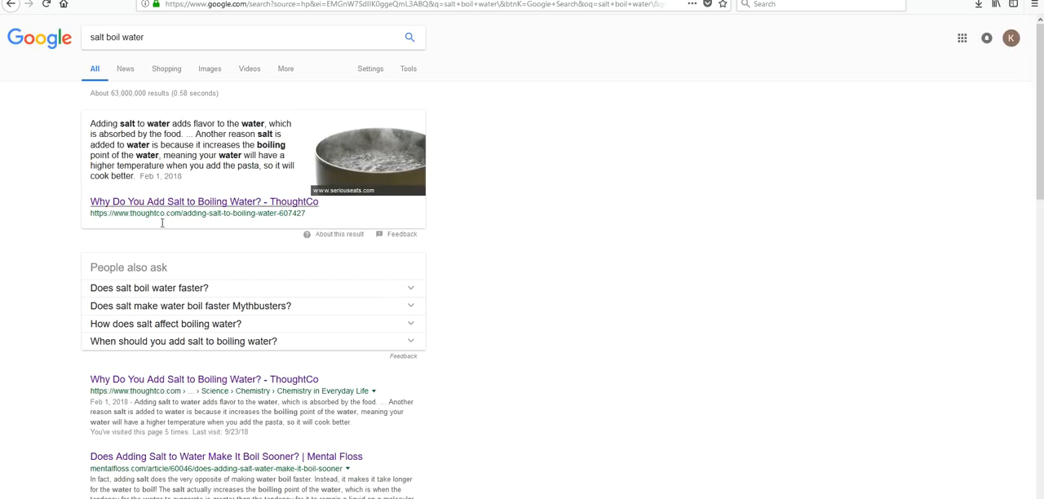
mouse_move(463, 139)
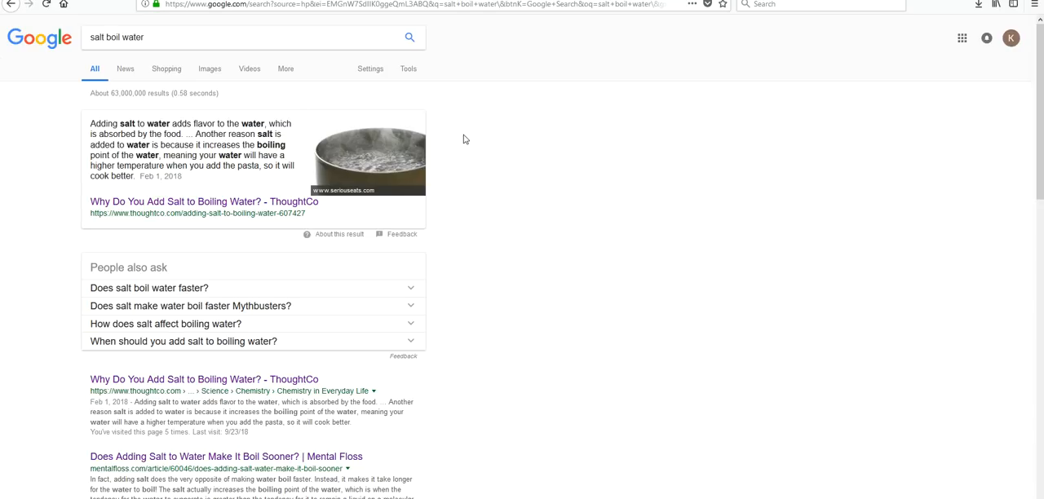
mouse_move(498, 253)
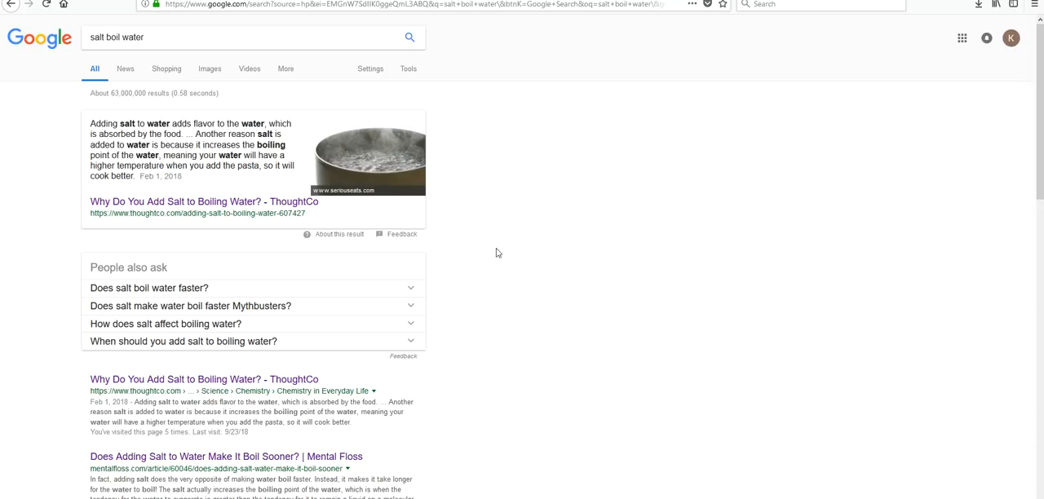
mouse_move(498, 366)
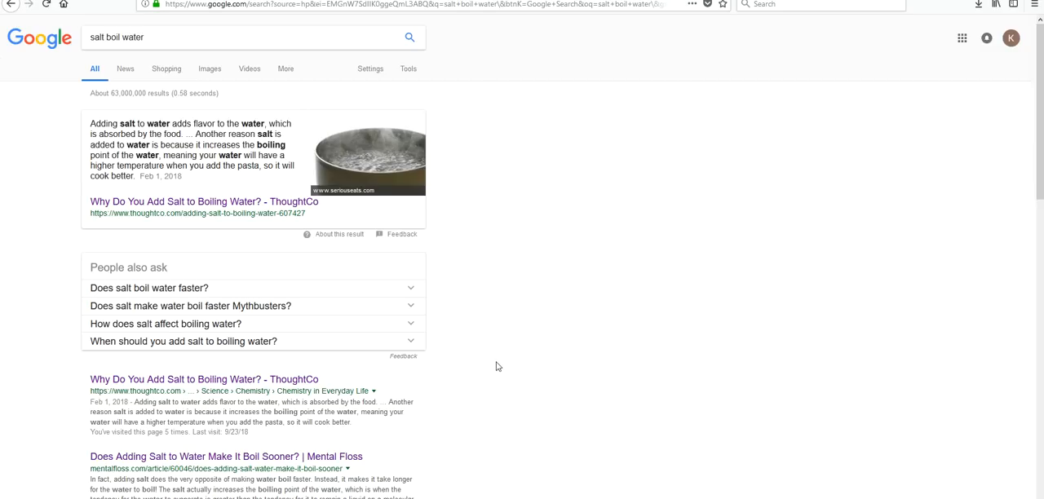
mouse_move(301, 399)
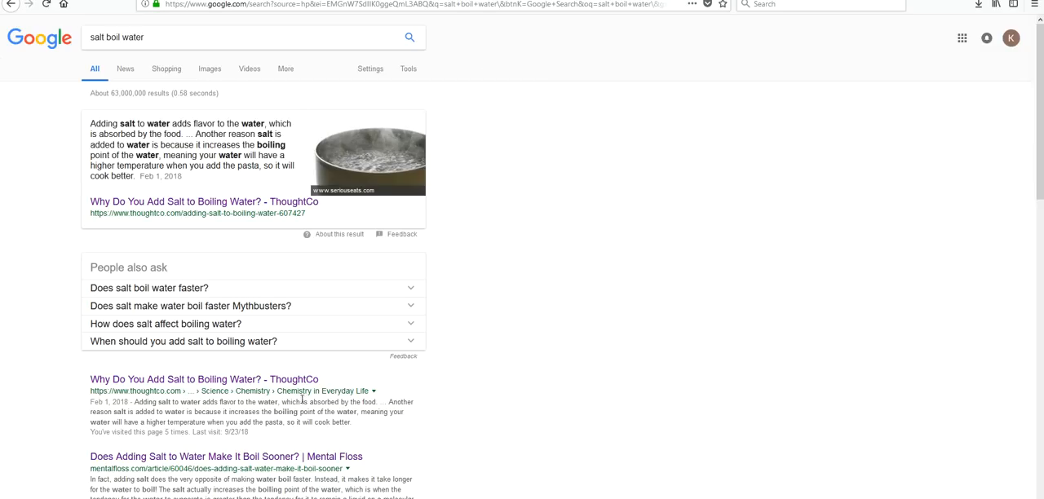
mouse_move(152, 400)
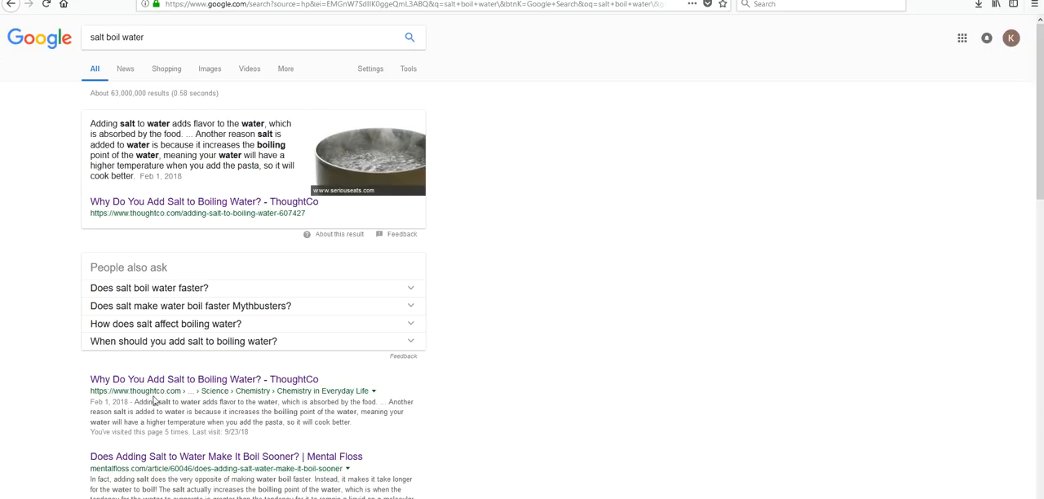
mouse_move(155, 396)
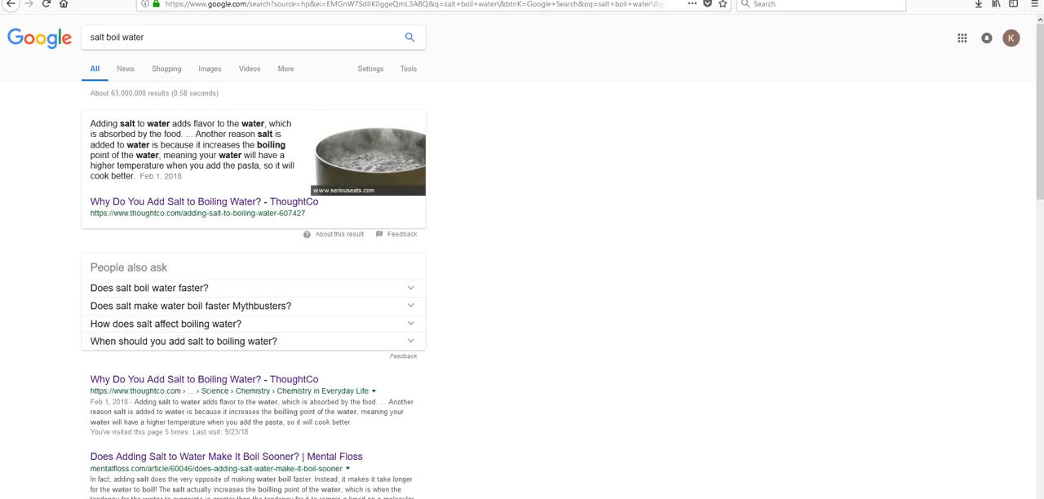
Step: Open ThoughtCo's 'Why Do You Add Salt to Boiling Water?' and read its cooking section
click(202, 202)
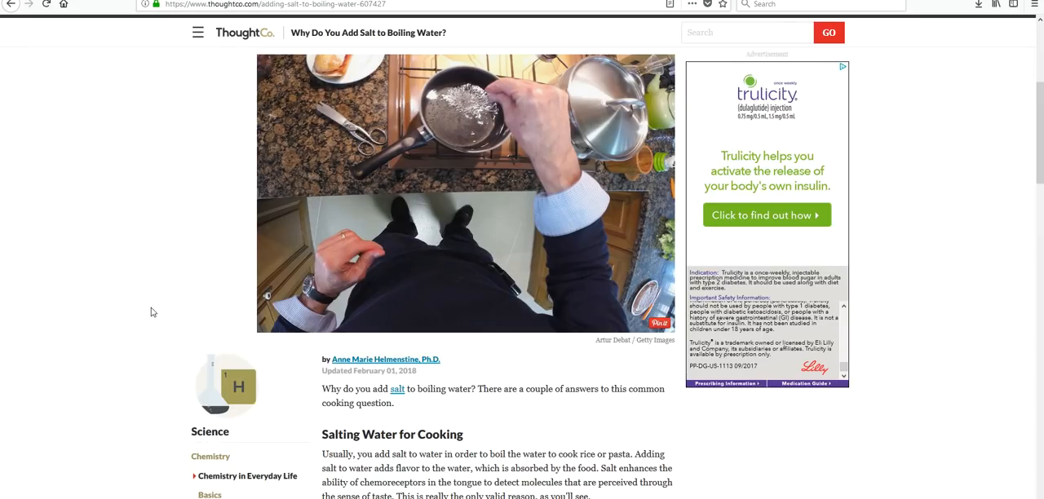
scroll(down, 3)
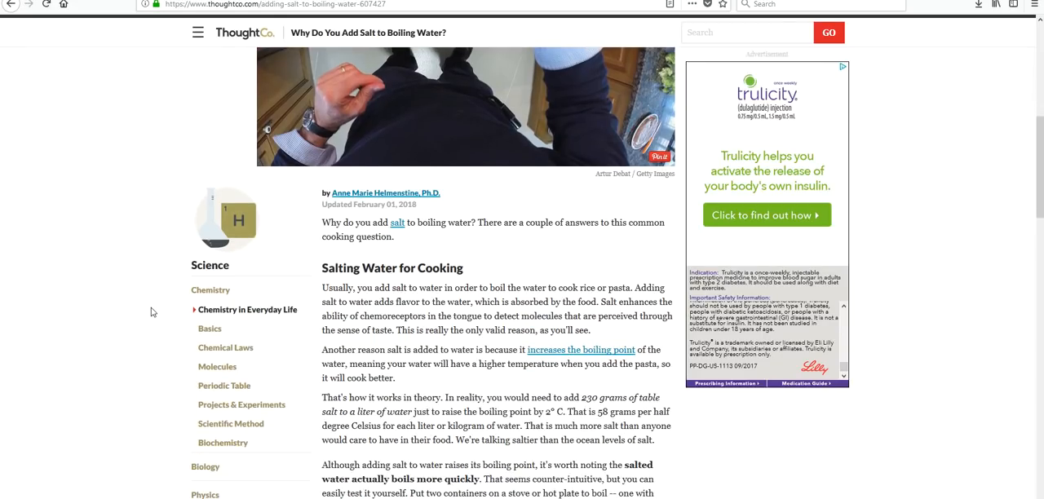
scroll(down, 3)
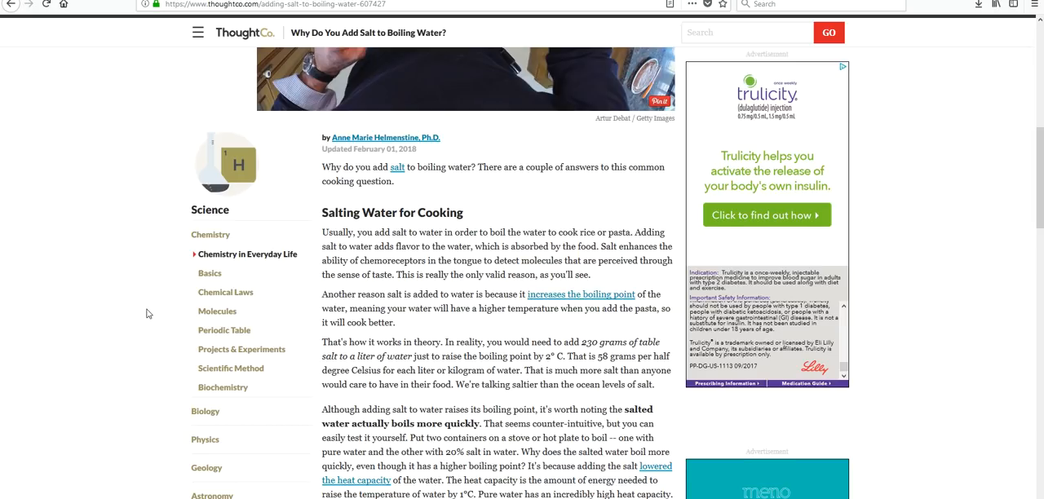
scroll(down, 3)
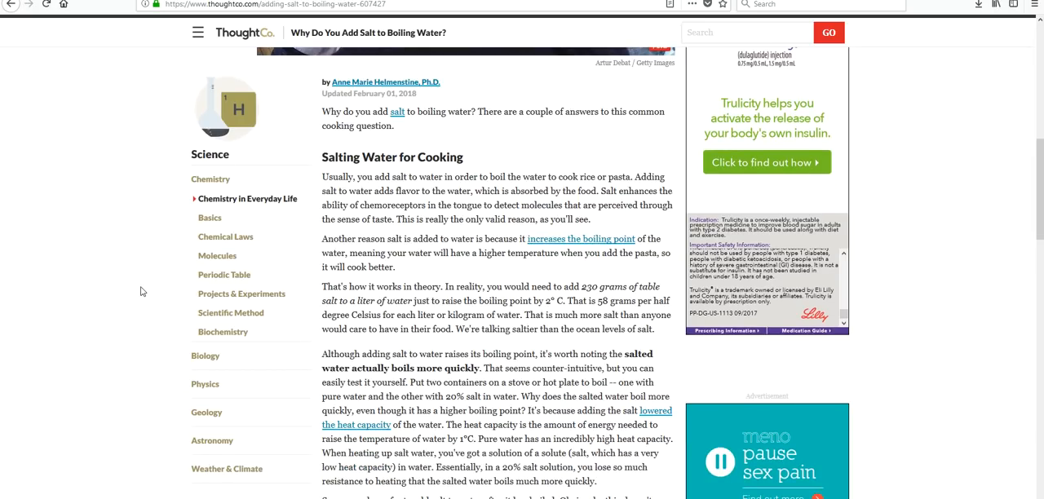
mouse_move(585, 383)
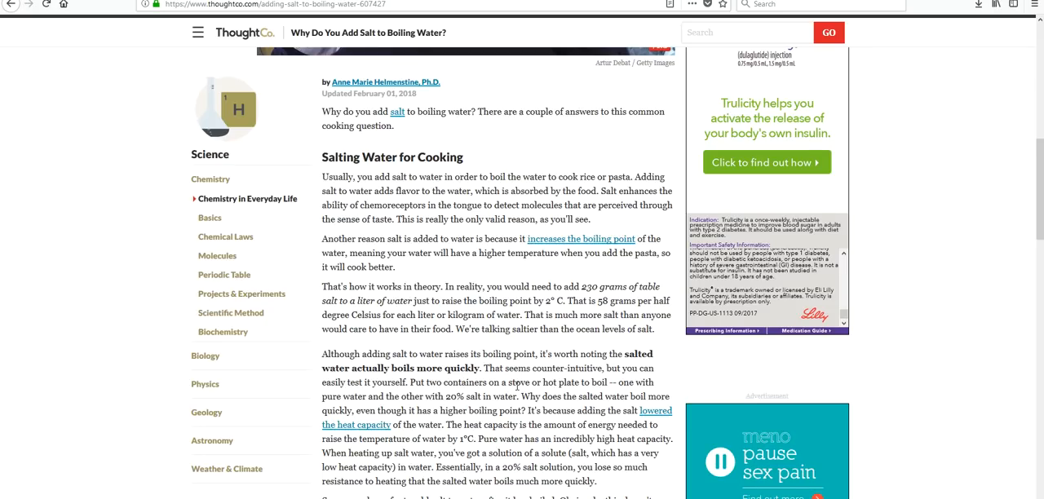
scroll(down, 3)
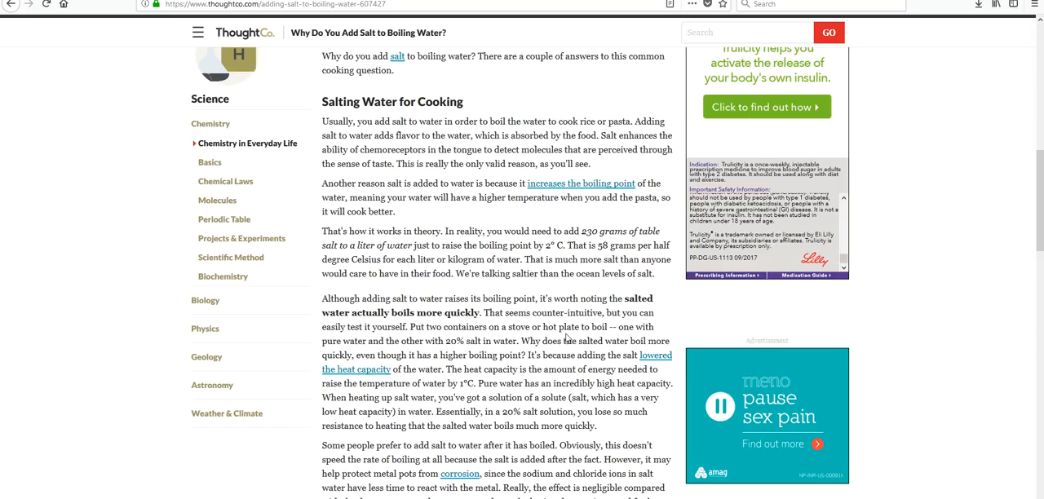
mouse_move(567, 352)
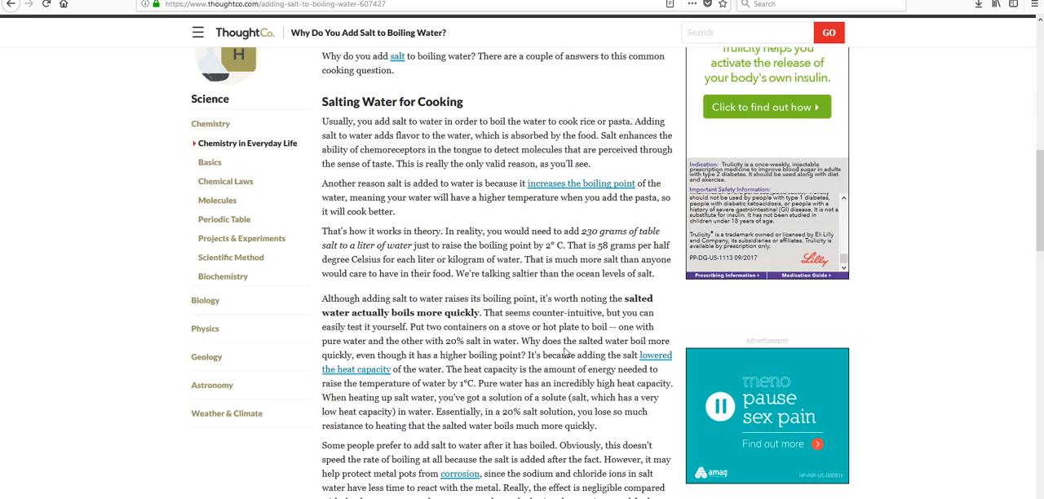
mouse_move(567, 343)
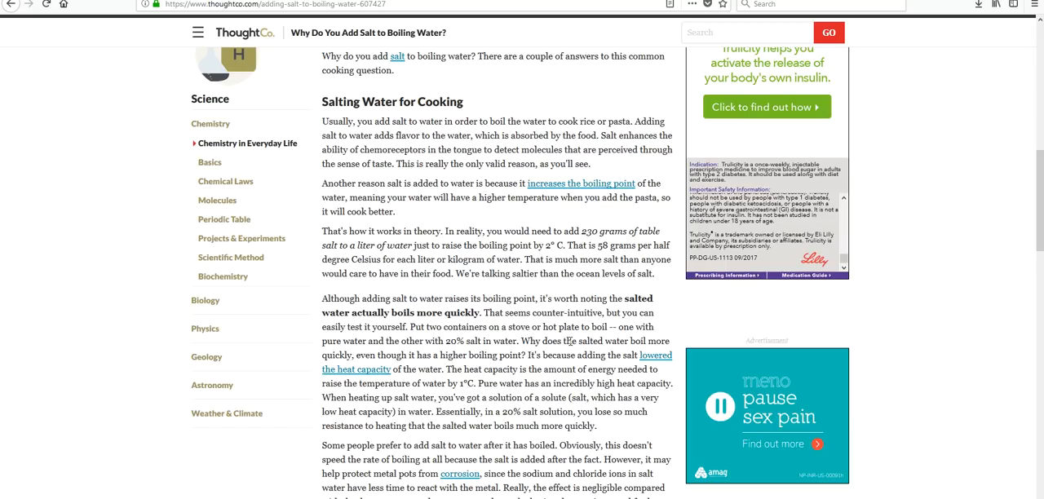
scroll(down, 3)
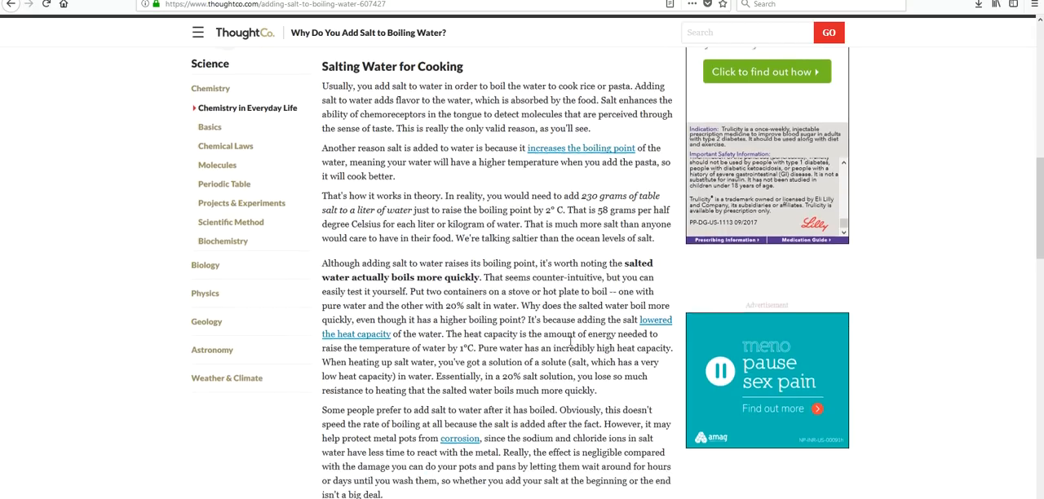
scroll(down, 3)
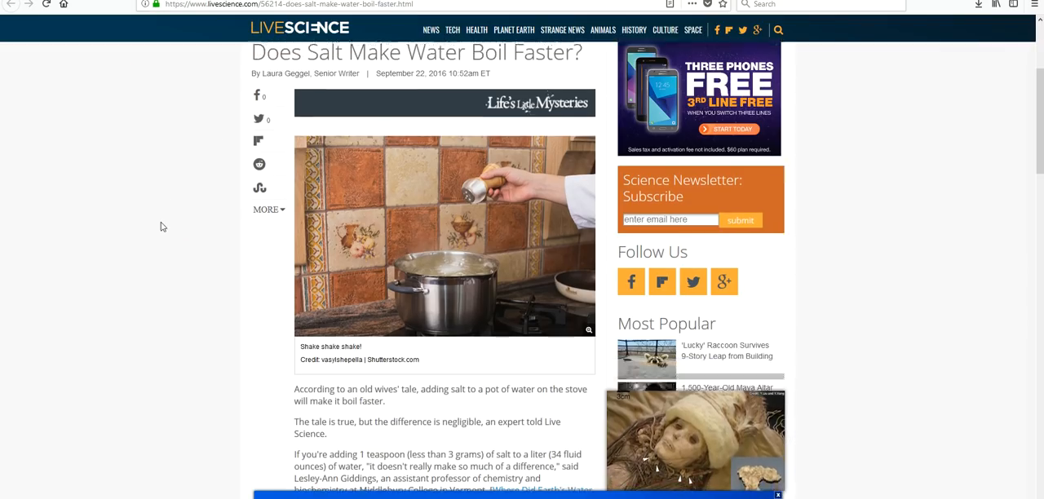
Step: Scroll through the Live Science article's byline and opening paragraphs
scroll(down, 3)
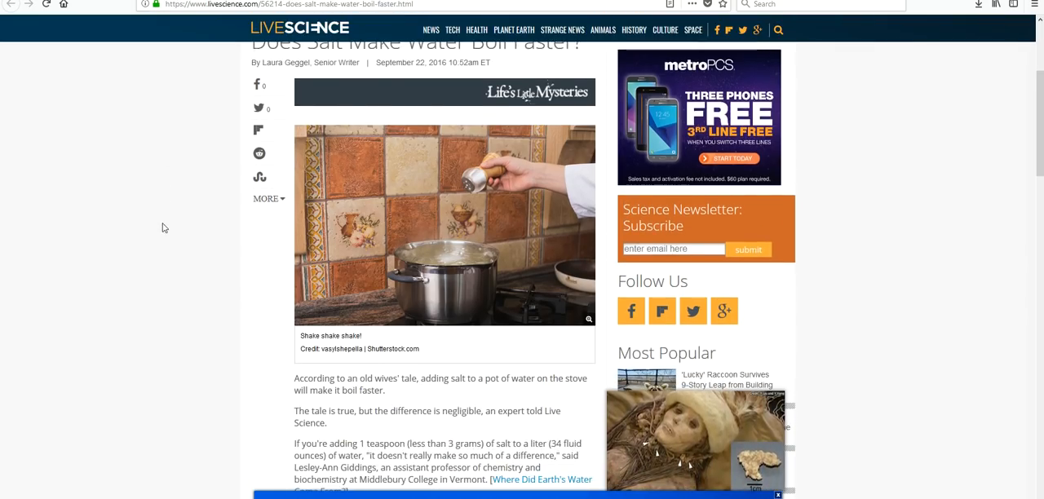
scroll(down, 3)
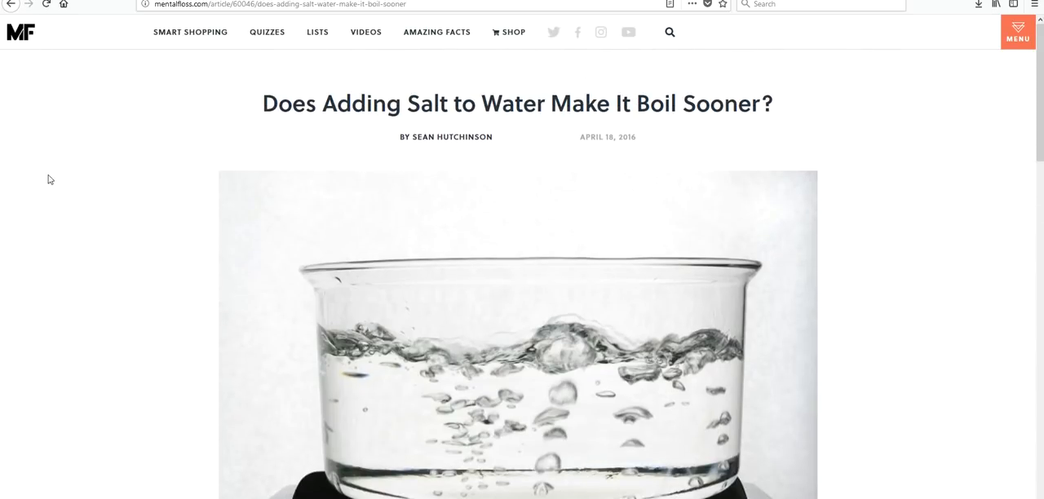
mouse_move(69, 84)
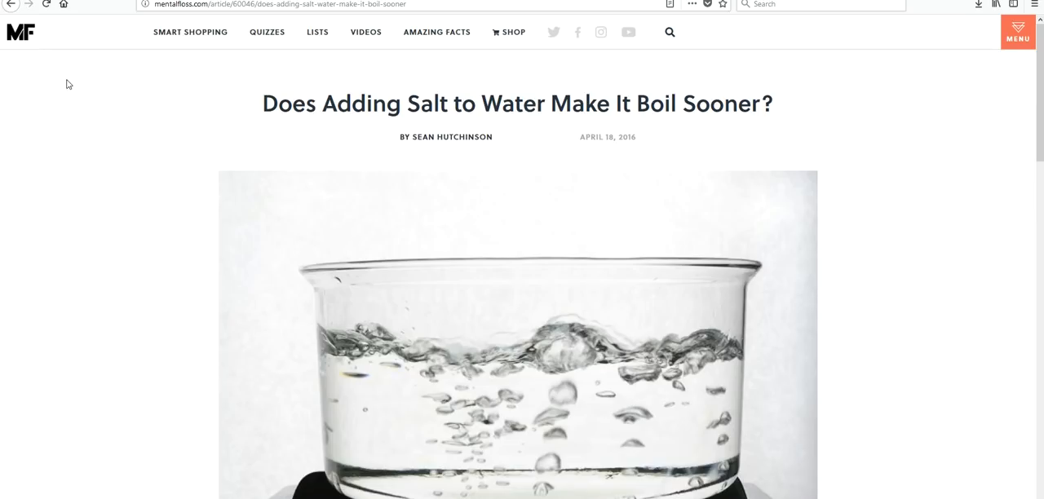
mouse_move(286, 136)
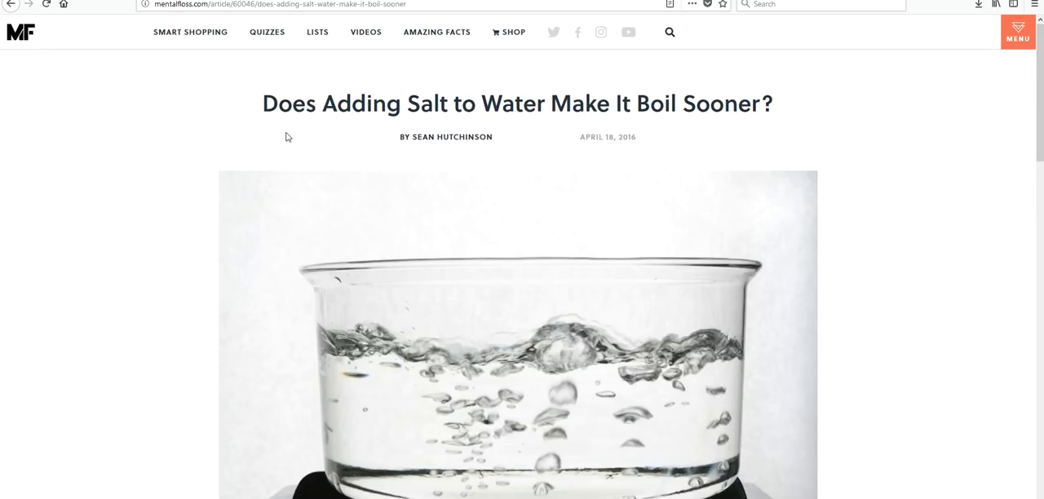
mouse_move(327, 133)
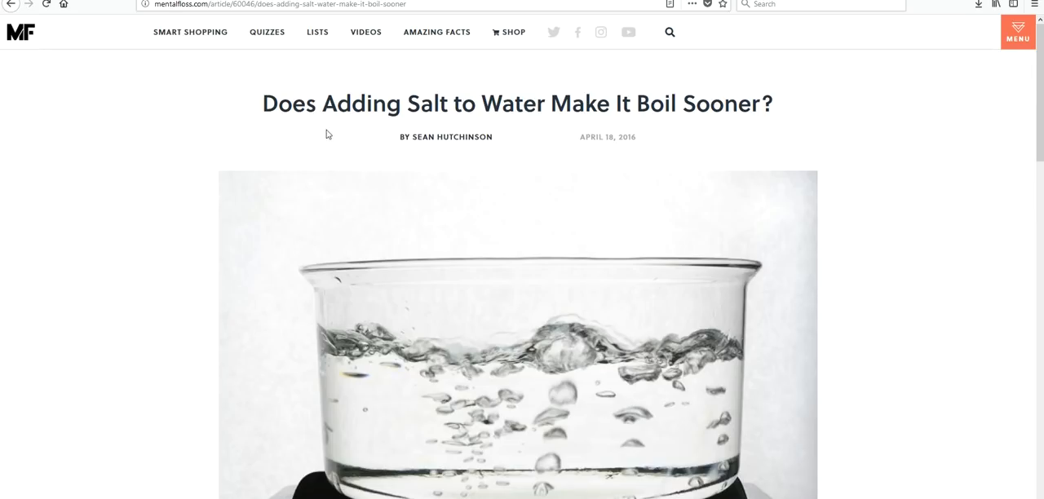
mouse_move(443, 144)
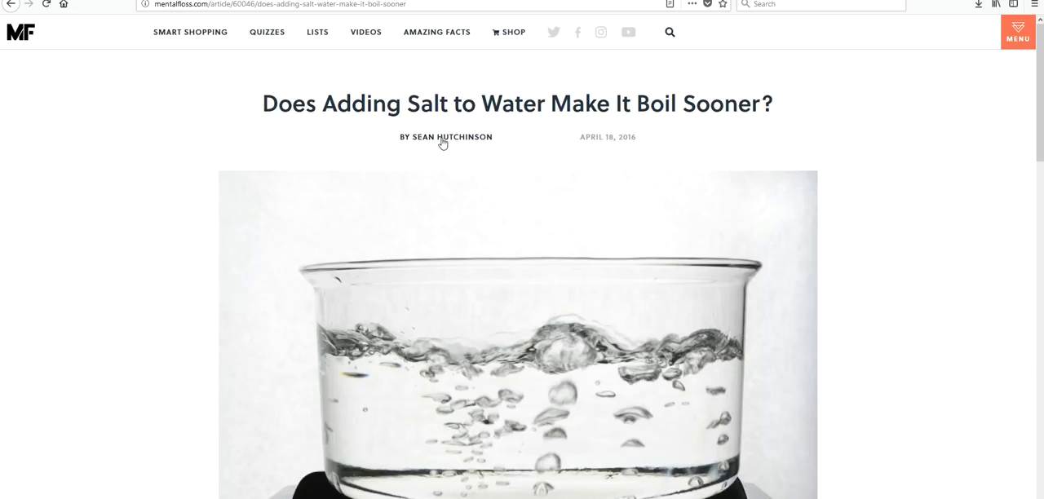
mouse_move(474, 149)
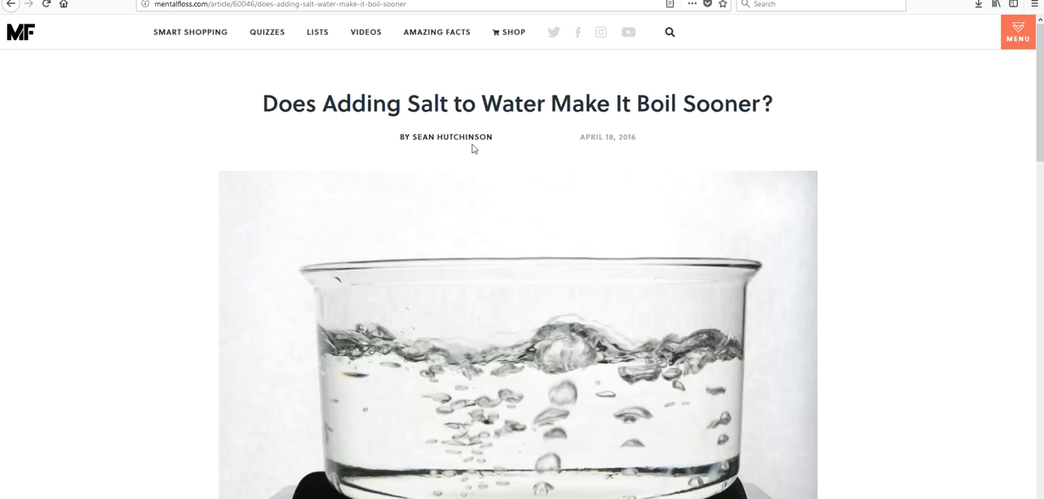
Step: Scroll the Mental Floss salt article to view its byline and April 18, 2016 date
scroll(down, 3)
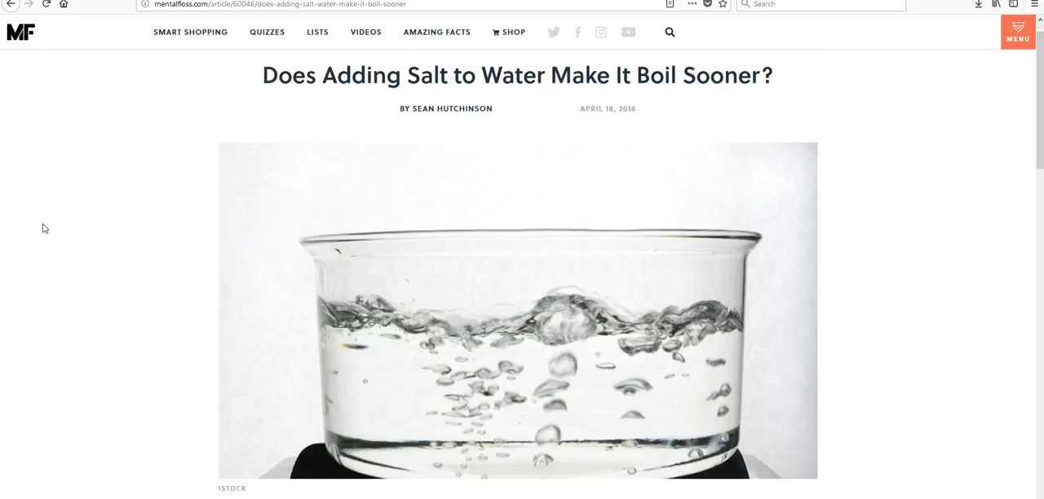
scroll(down, 3)
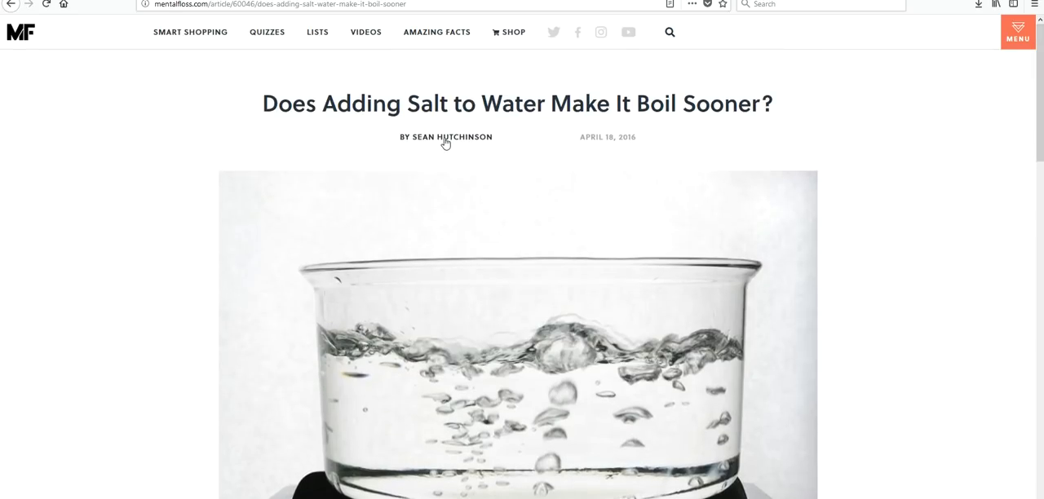
Step: Open Sean Hutchinson's author page from the article byline
click(451, 136)
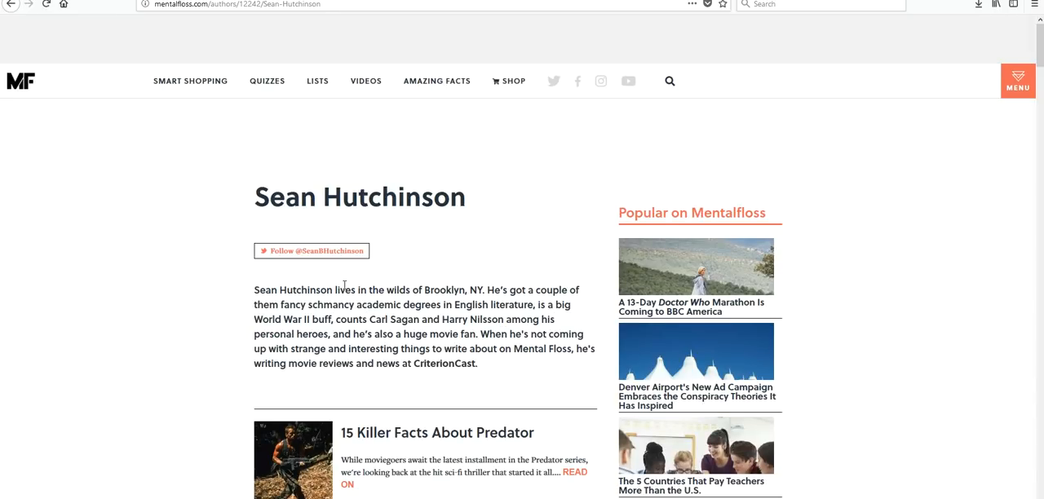
mouse_move(592, 314)
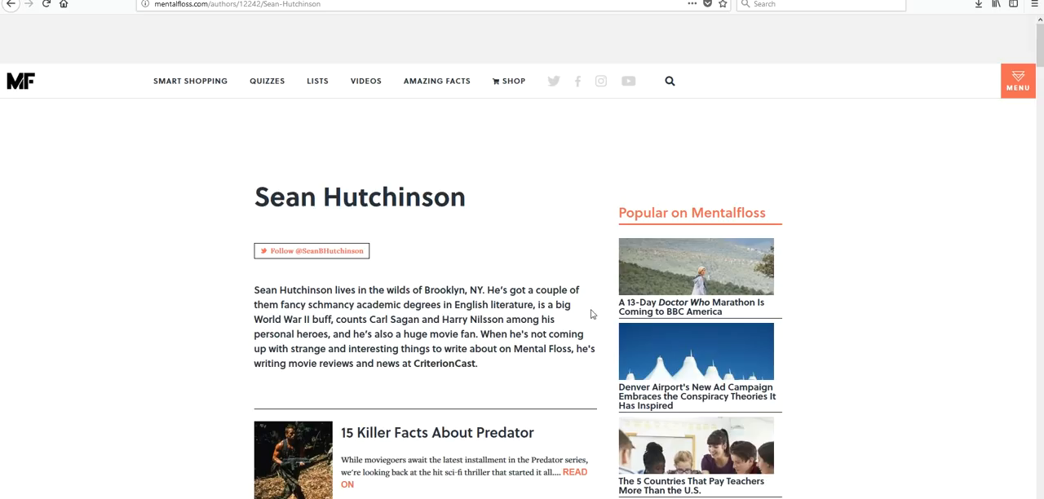
mouse_move(469, 313)
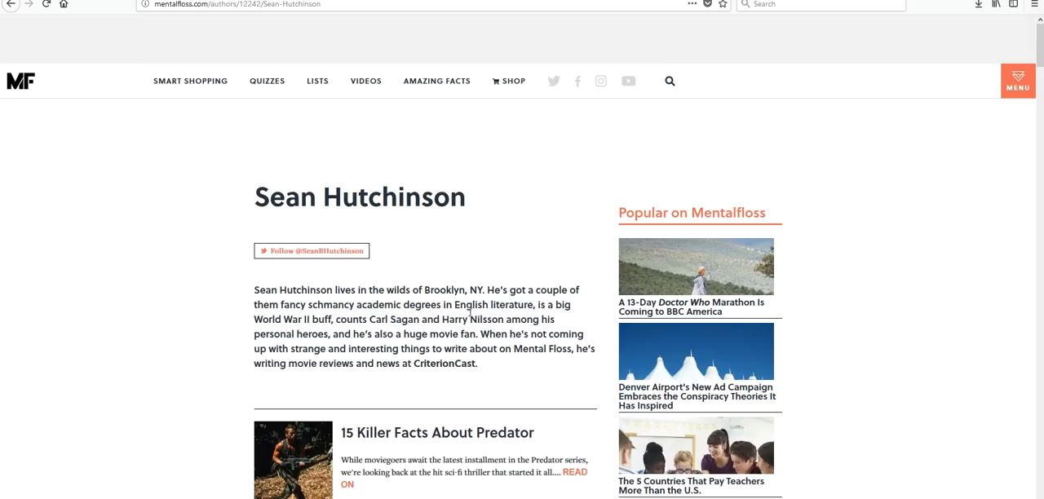
mouse_move(470, 311)
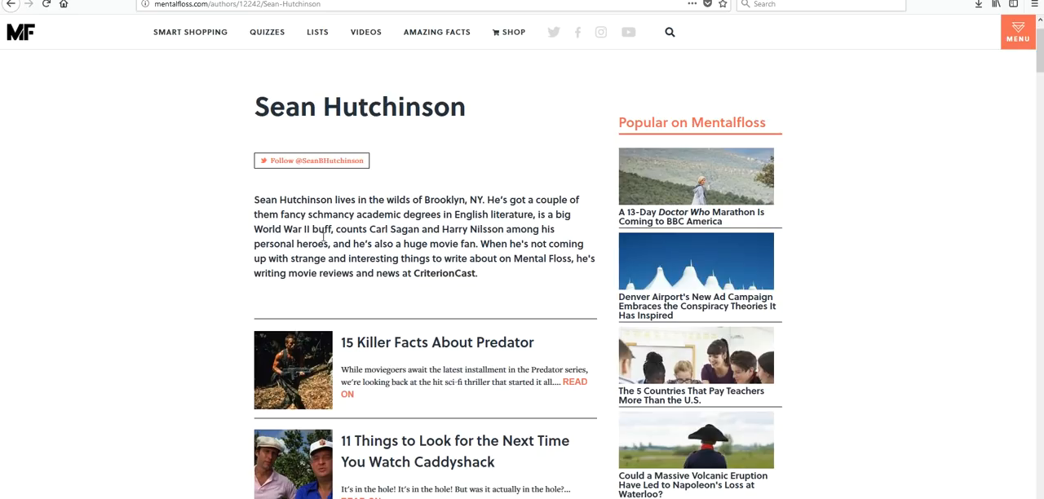
mouse_move(430, 263)
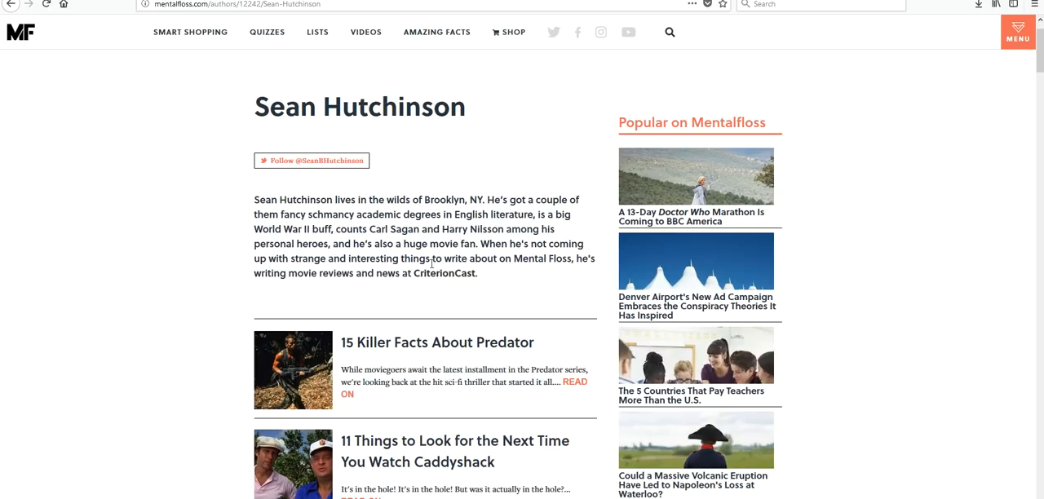
mouse_move(424, 334)
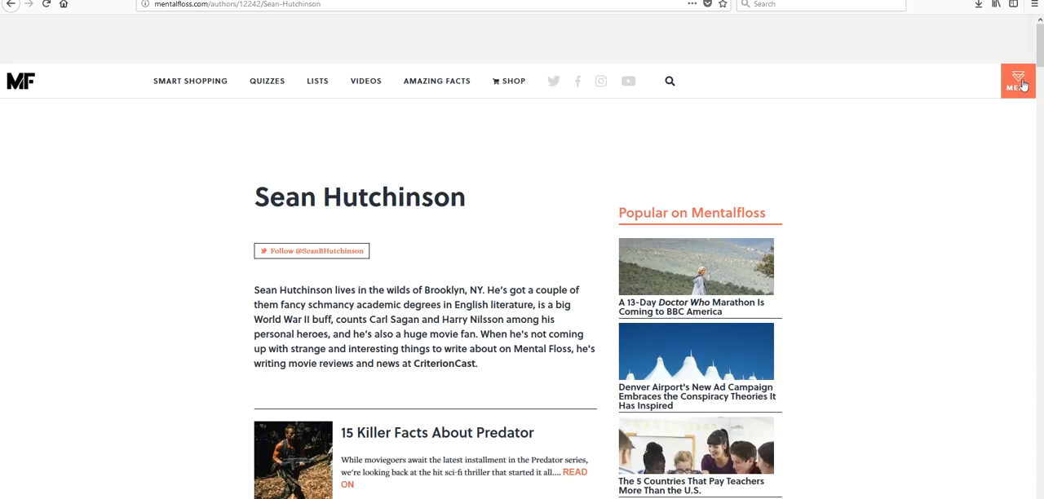
Step: Open Mental Floss's About Us page from MENU and read its audience figures
click(1017, 81)
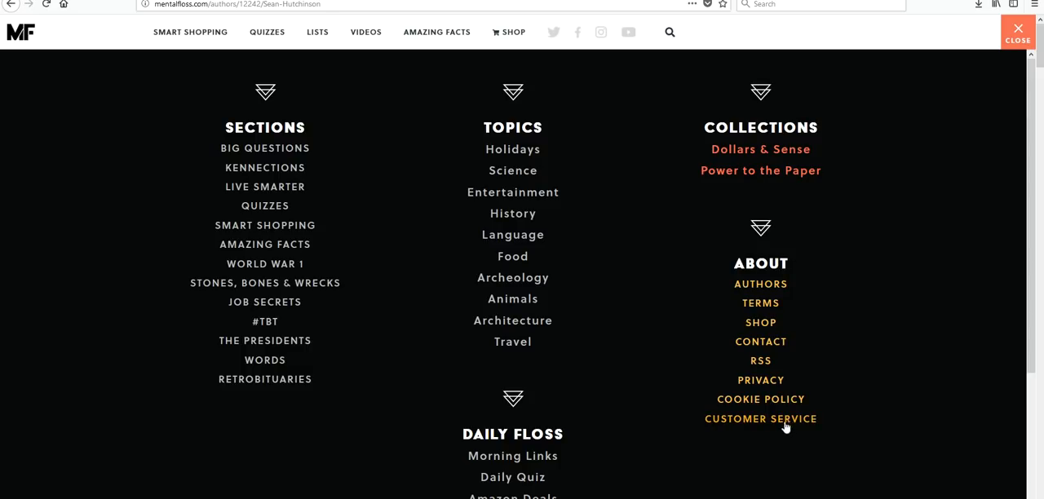
mouse_move(760, 334)
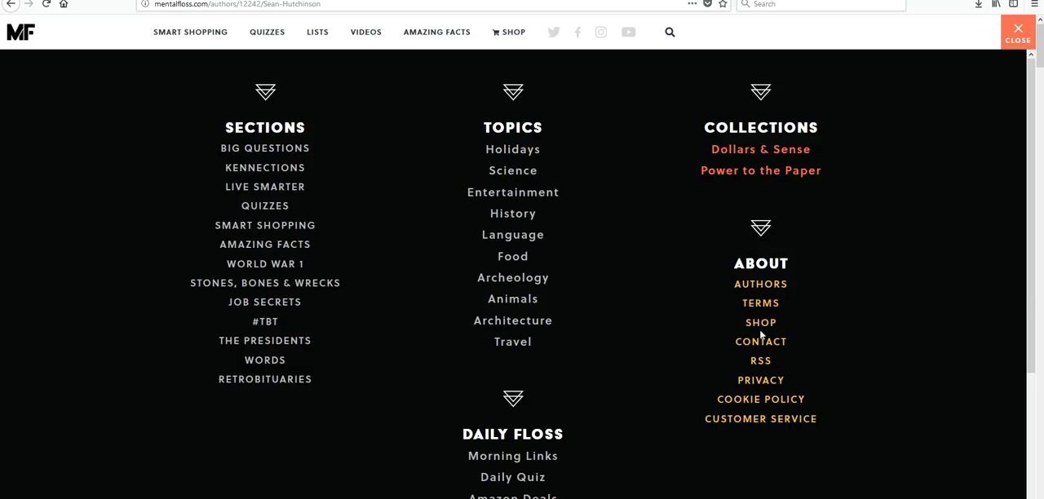
mouse_move(760, 355)
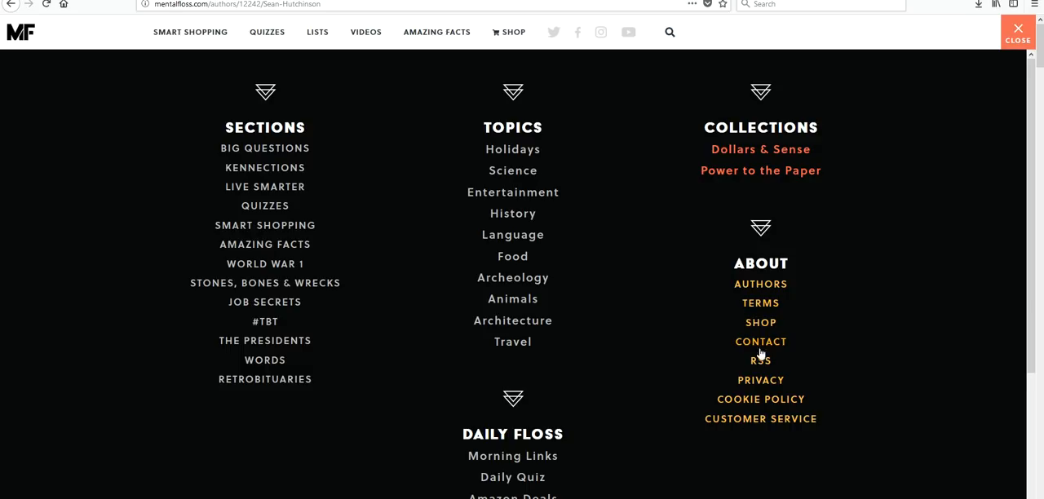
scroll(down, 3)
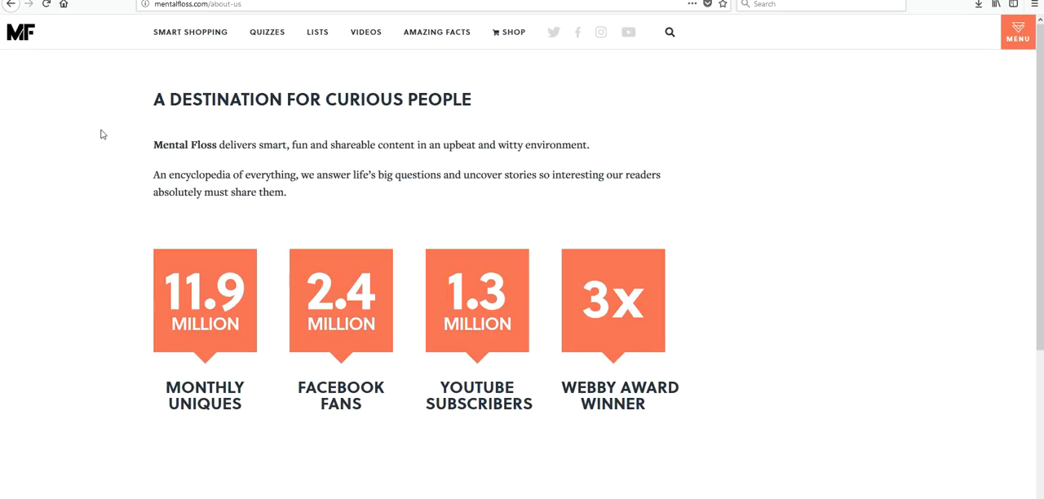
mouse_move(413, 123)
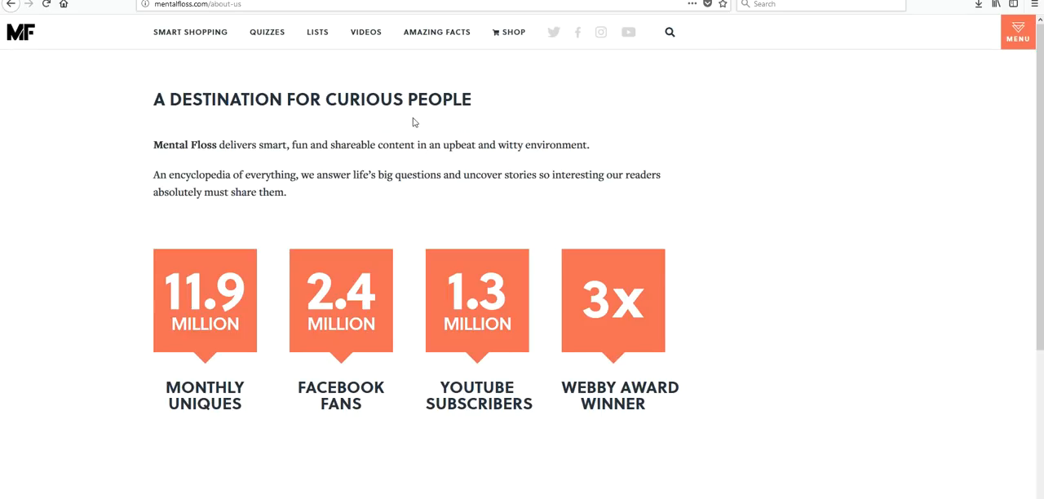
mouse_move(399, 157)
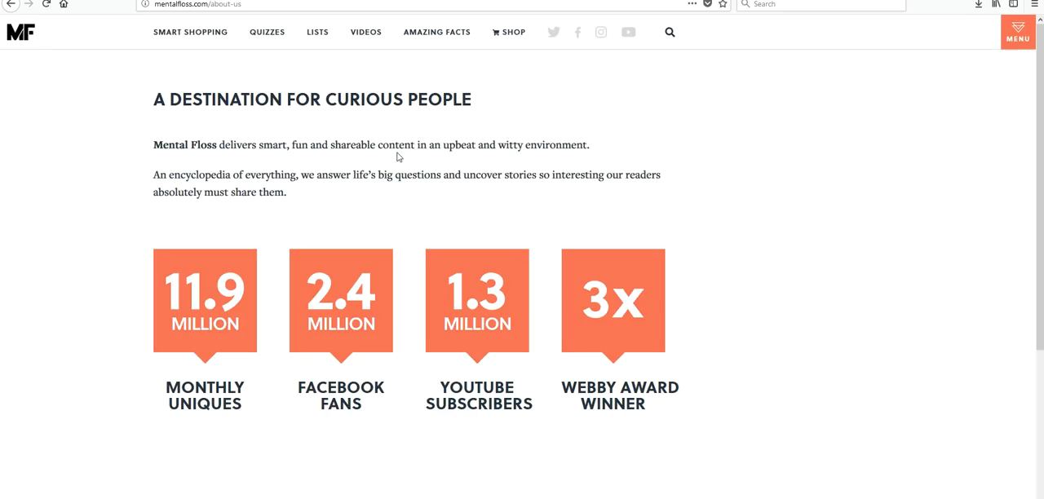
mouse_move(720, 182)
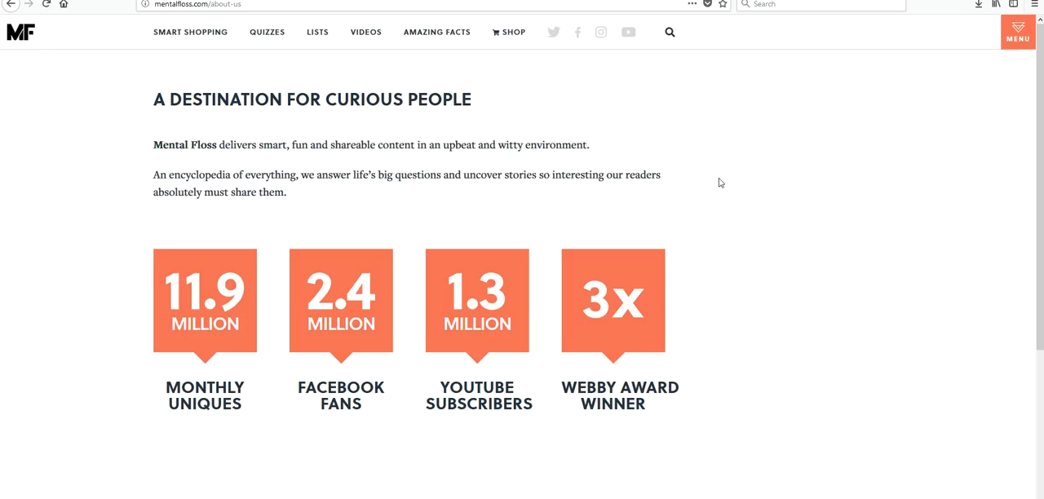
scroll(down, 3)
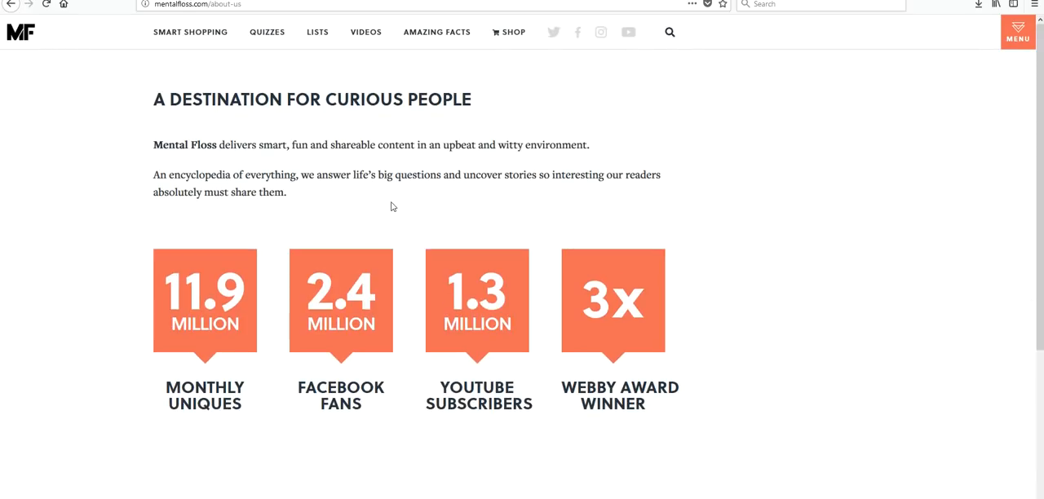
mouse_move(407, 482)
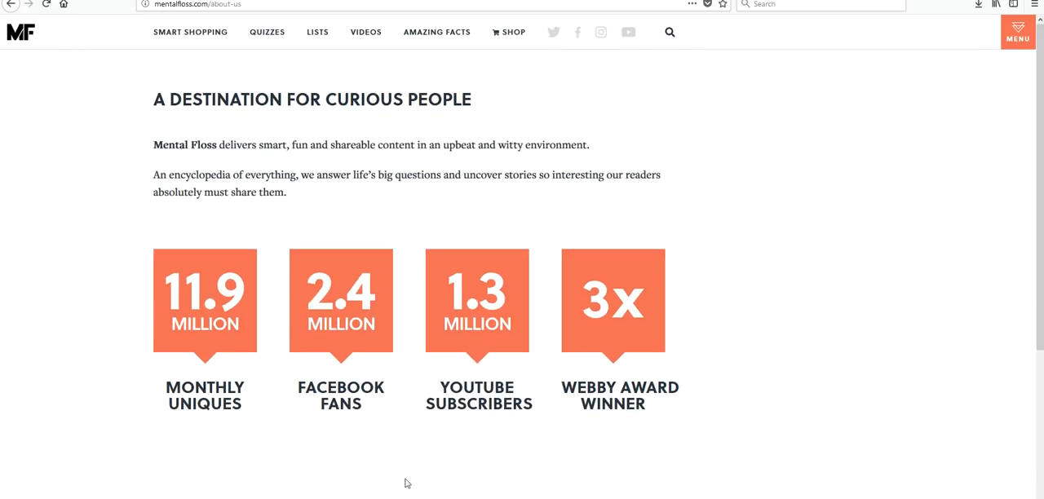
mouse_move(378, 366)
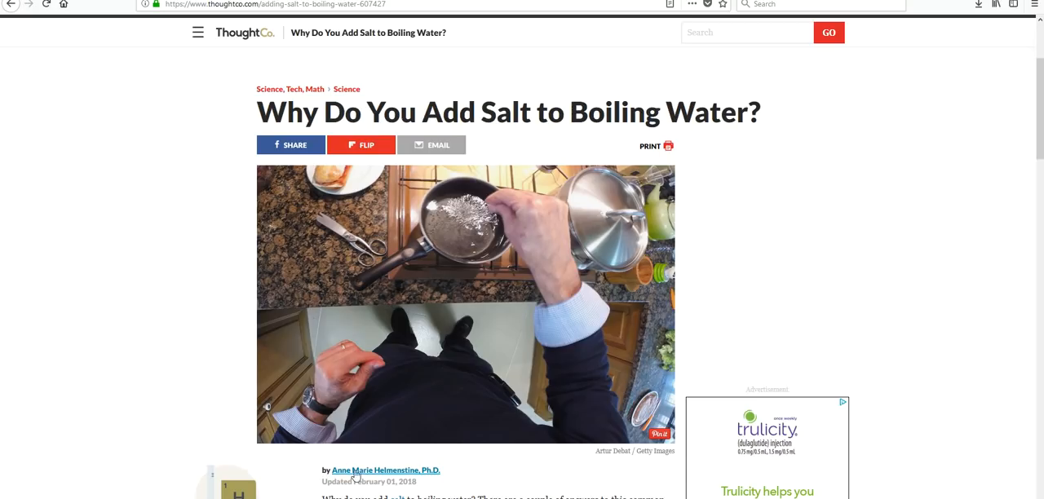
Step: Open Helmenstine's ThoughtCo profile and review her Experience and Education sections
click(385, 470)
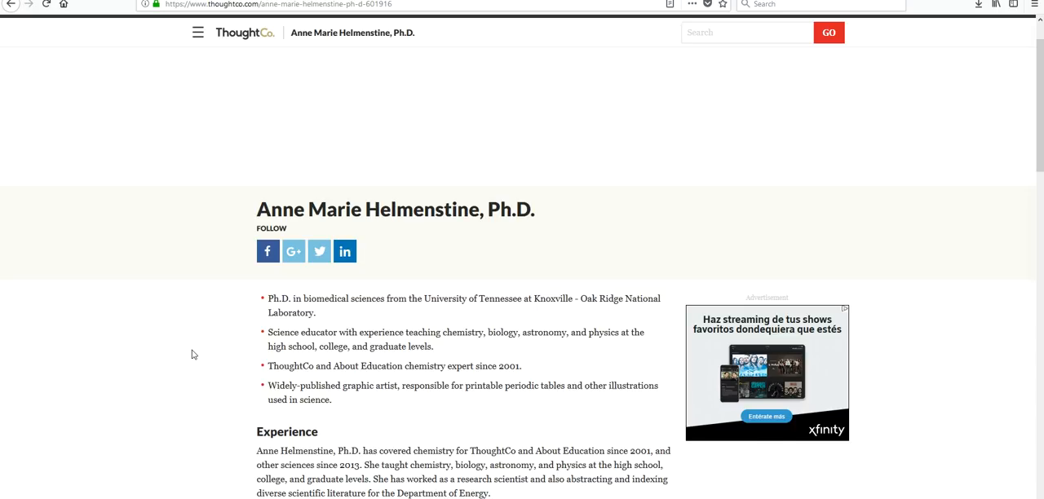
scroll(down, 3)
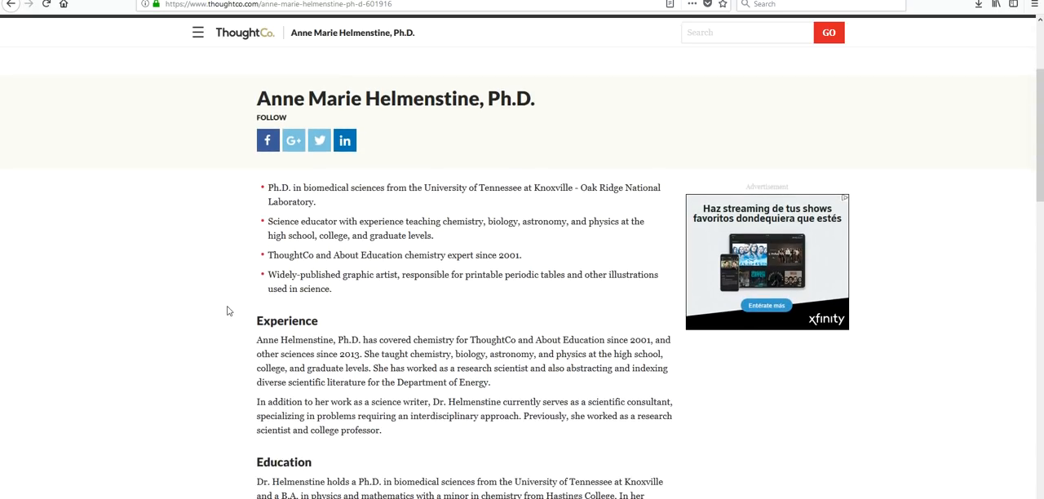
scroll(down, 3)
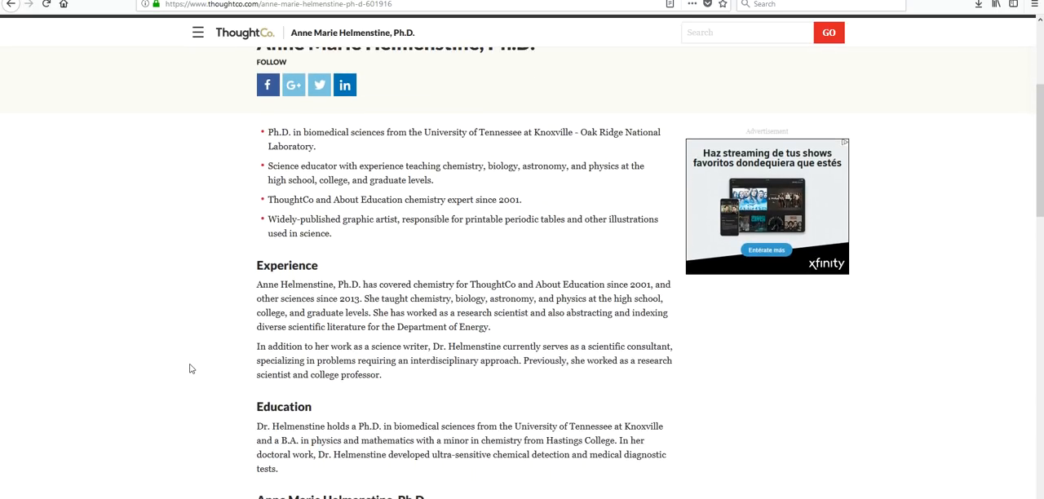
mouse_move(159, 360)
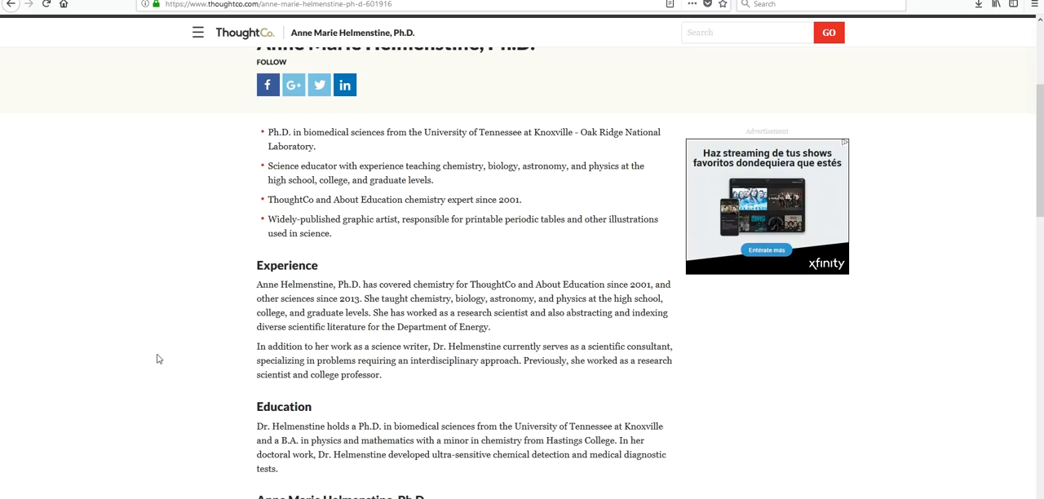
scroll(down, 3)
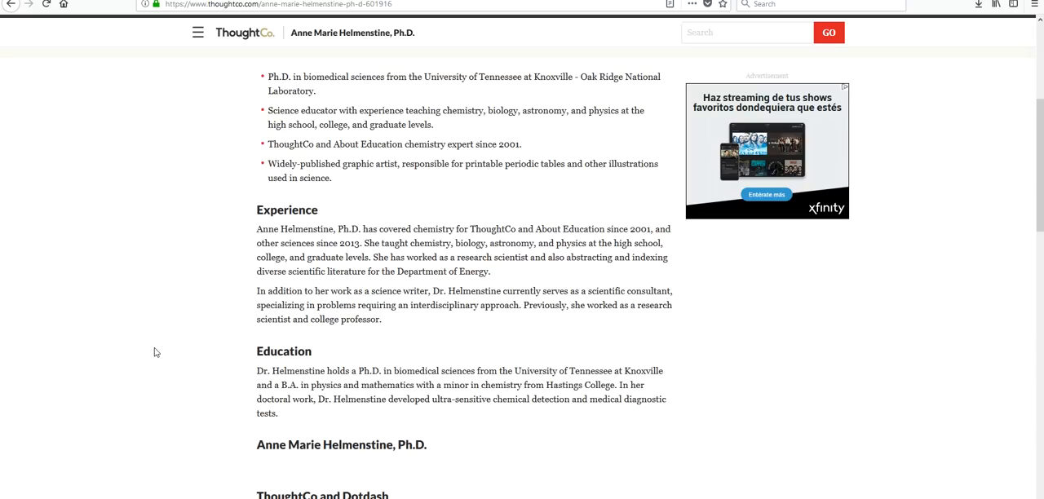
mouse_move(158, 341)
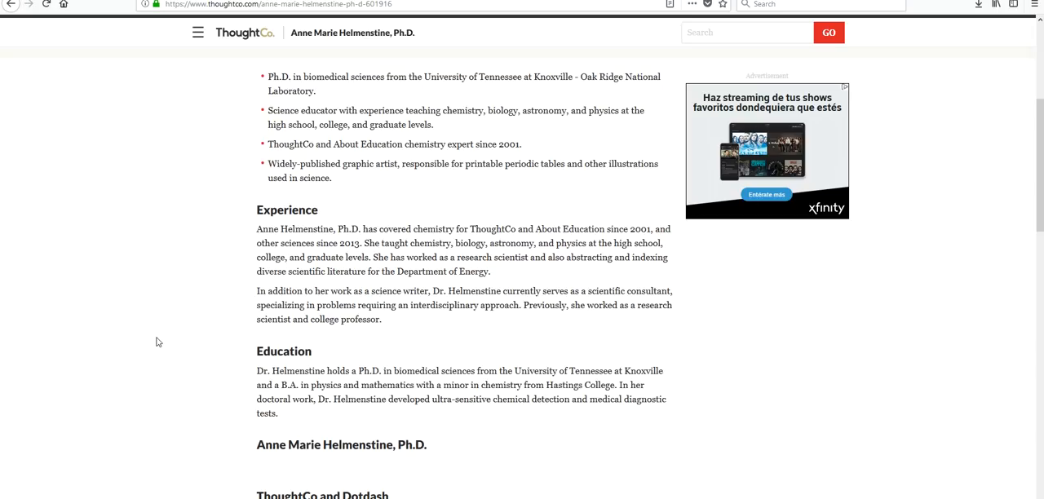
mouse_move(167, 323)
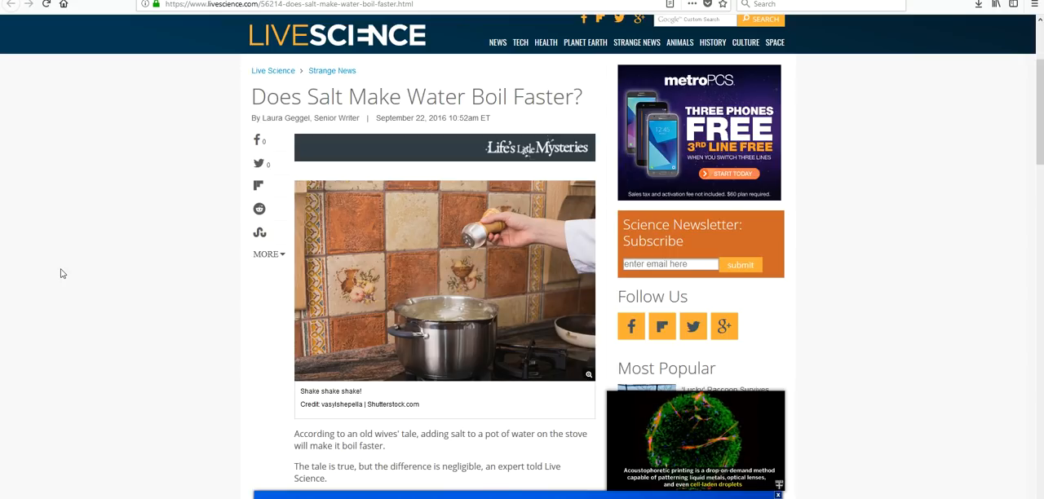
Step: Read the Live Science article and highlight the expert quote about the negligible difference
scroll(down, 3)
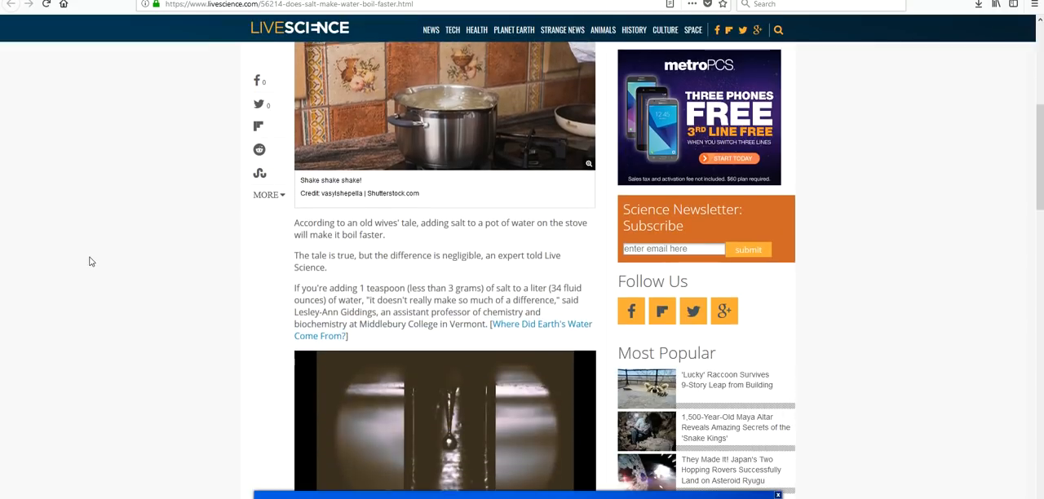
scroll(down, 3)
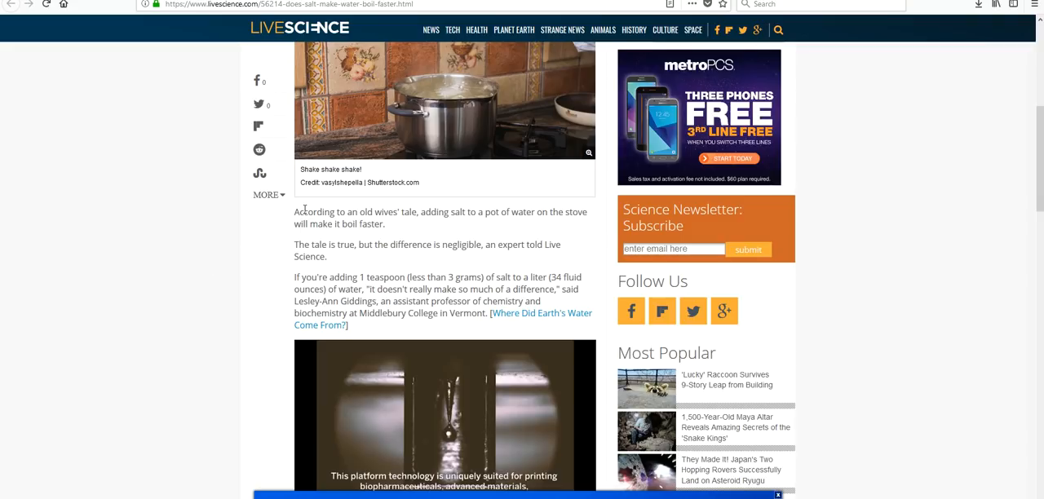
mouse_move(480, 262)
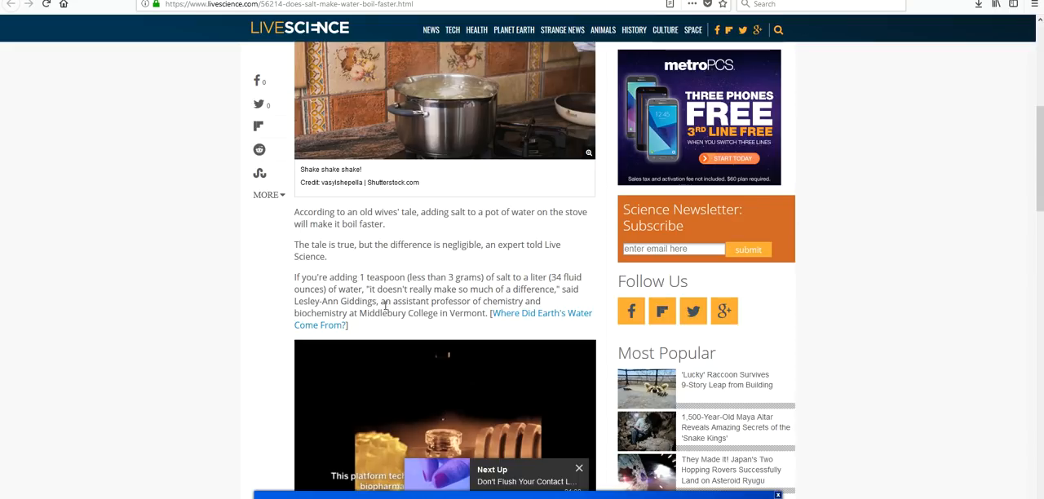
drag(368, 290, 556, 289)
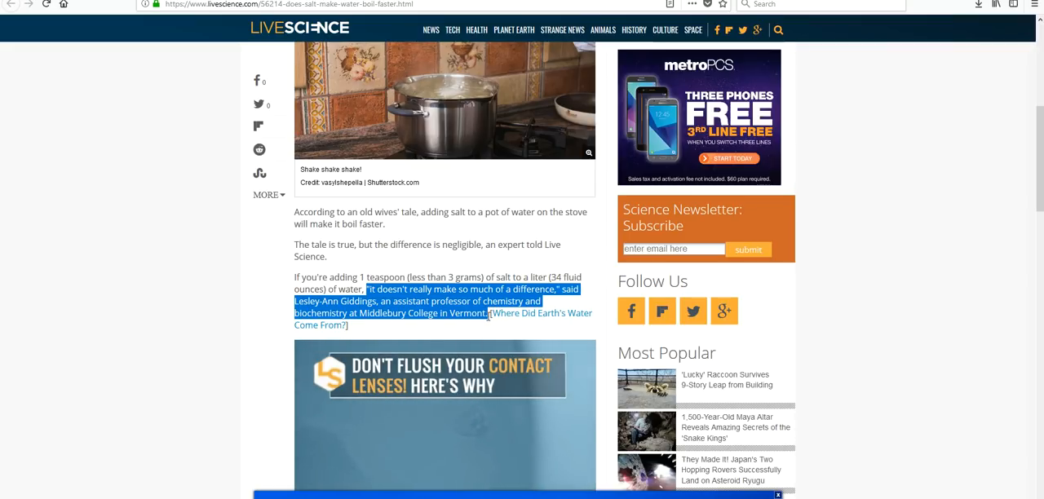
Step: Scroll to the Live Science footer and open the About Us page
scroll(down, 3)
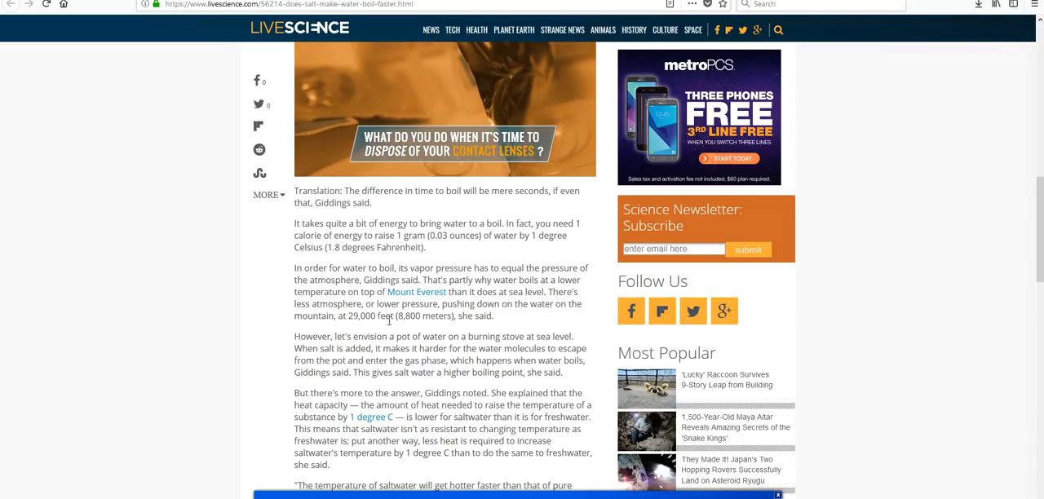
scroll(down, 3)
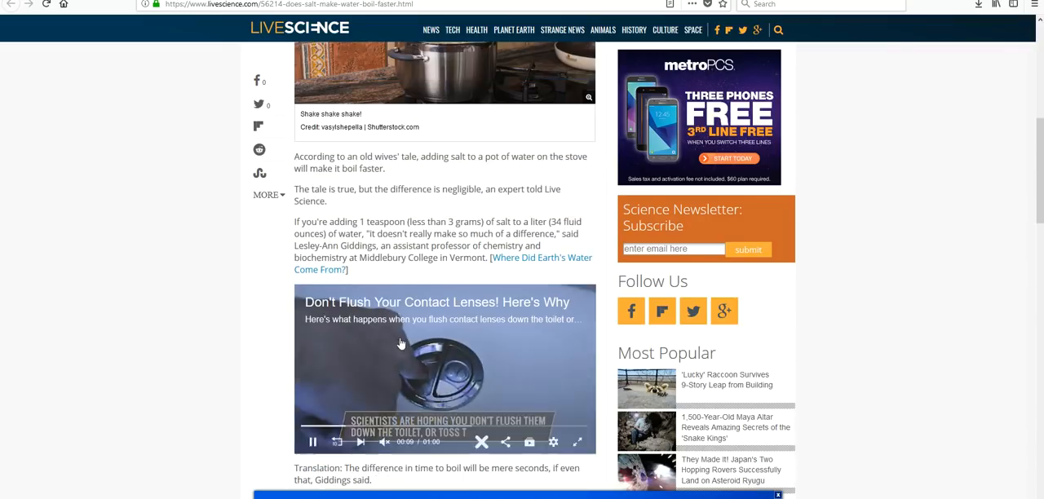
scroll(up, 3)
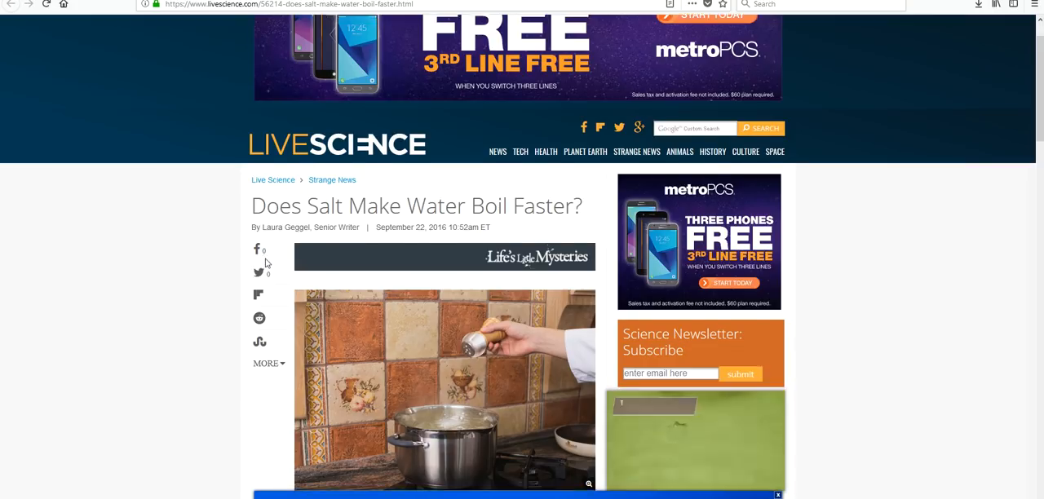
scroll(down, 3)
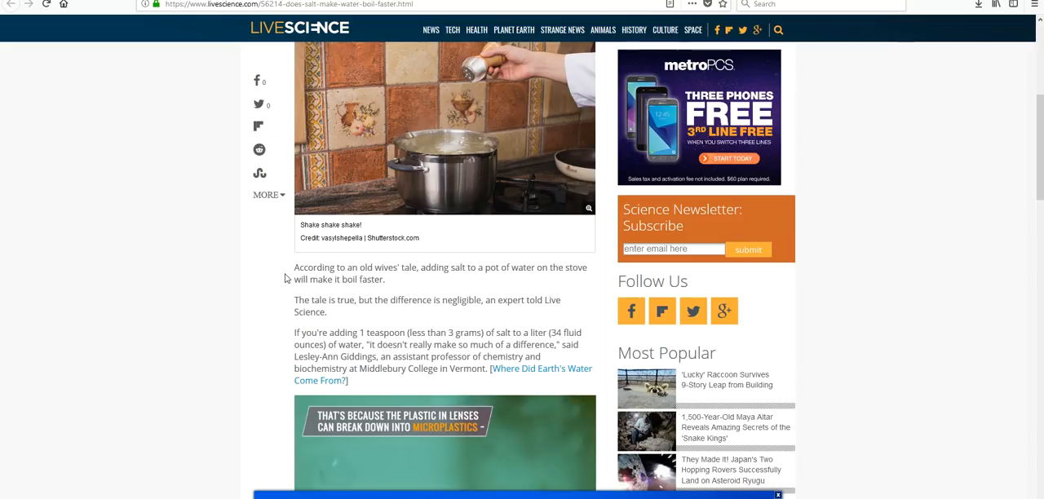
scroll(down, 3)
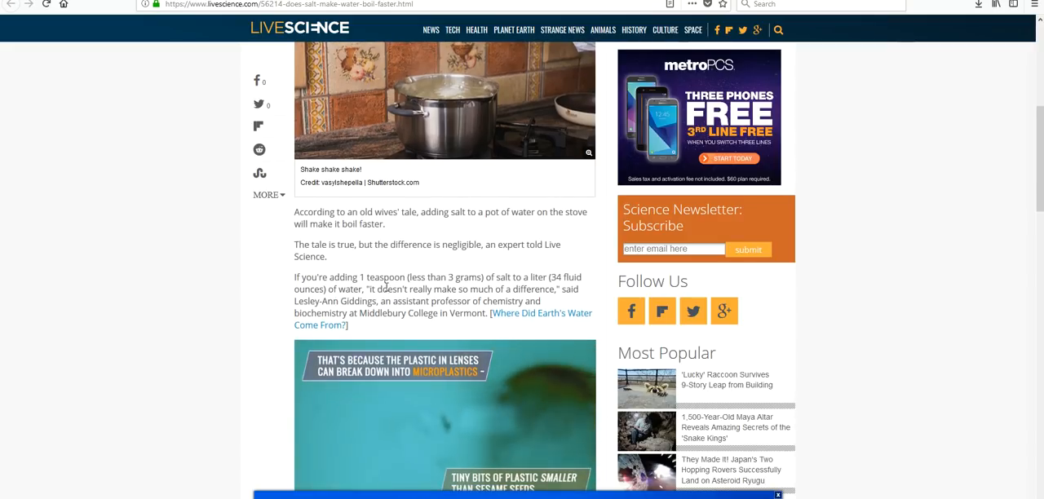
scroll(down, 3)
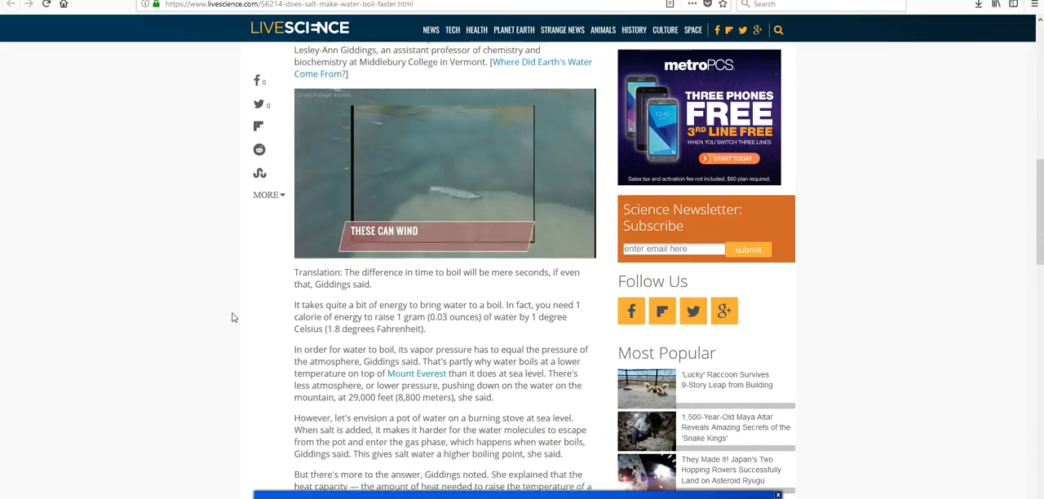
scroll(down, 3)
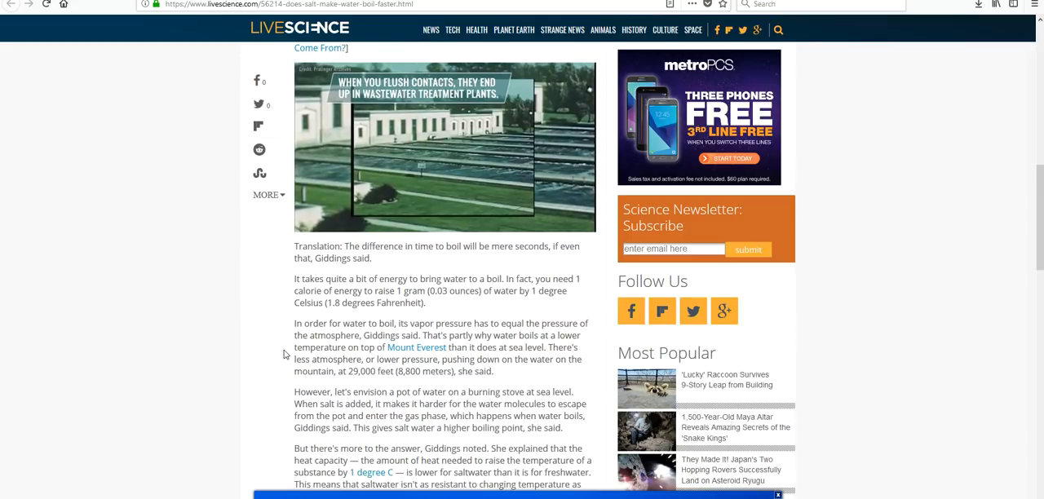
scroll(down, 3)
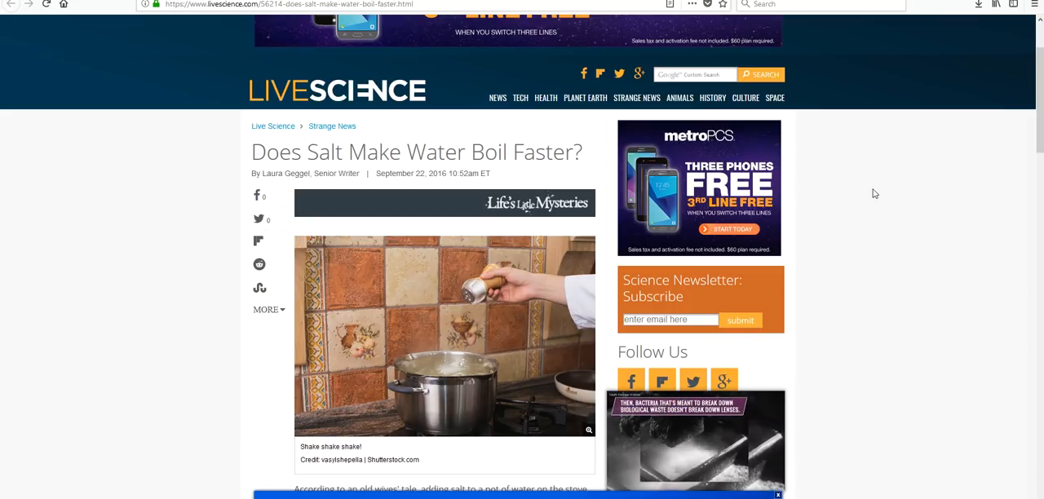
scroll(down, 3)
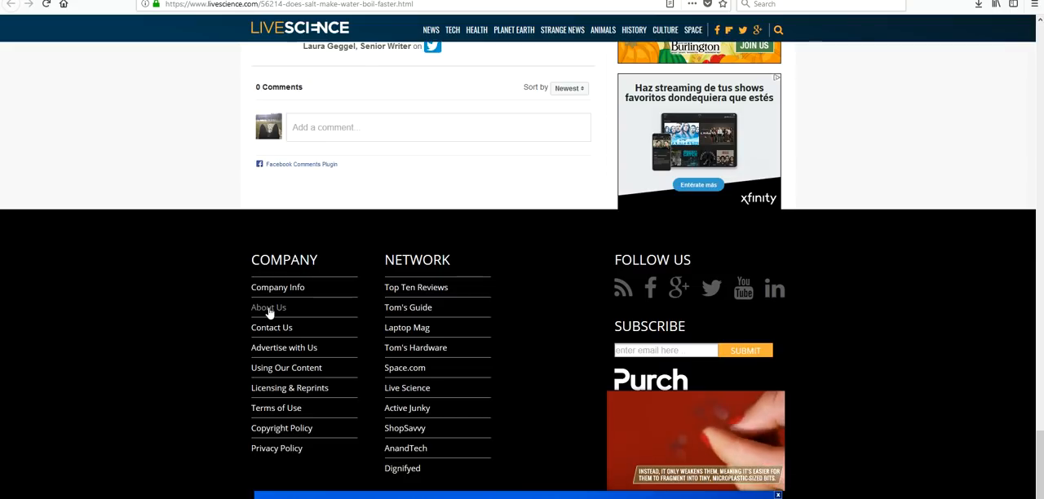
click(269, 307)
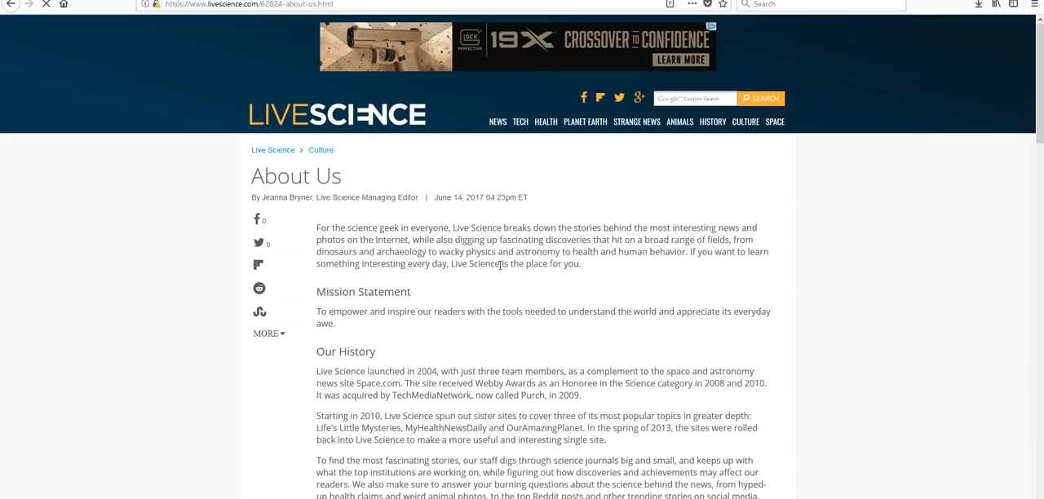
Step: Scroll the Live Science About Us page through the staff list to editor biographies
scroll(down, 3)
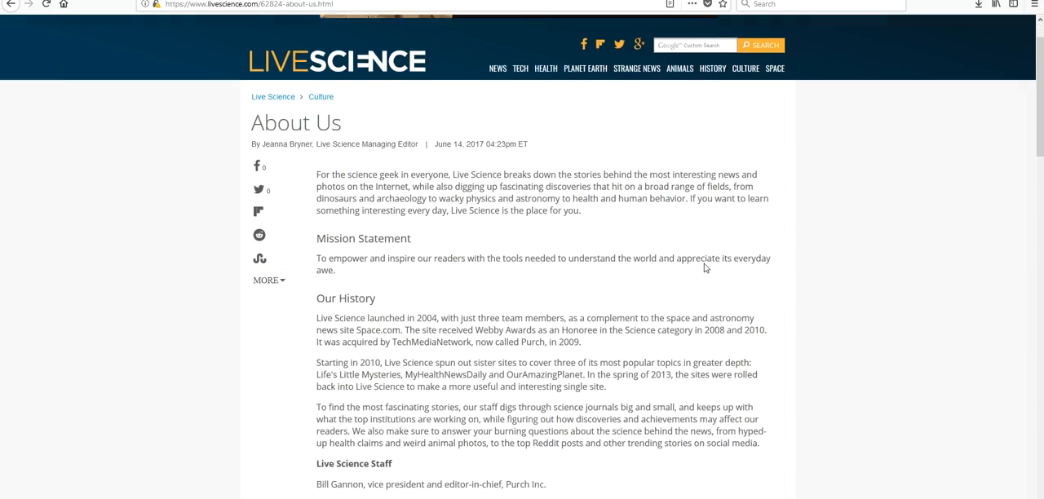
scroll(down, 3)
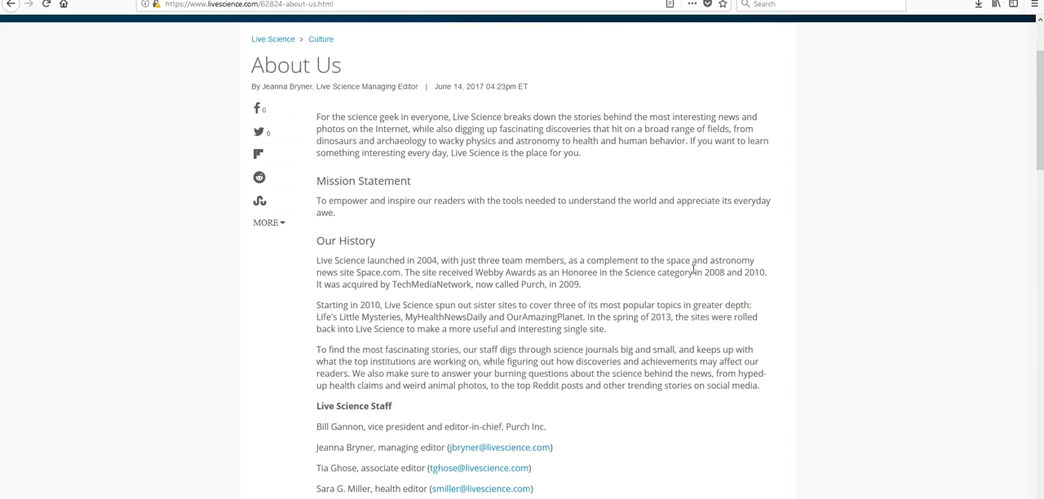
scroll(down, 3)
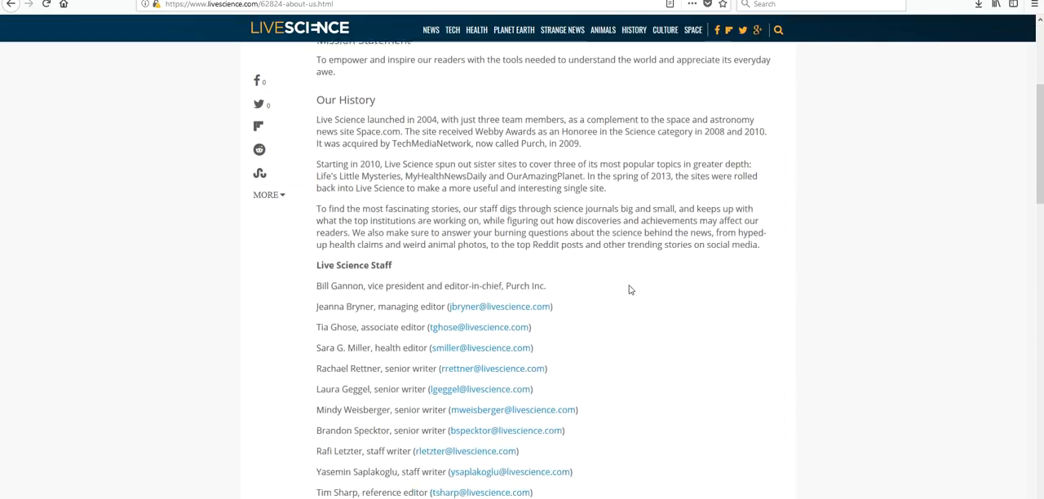
scroll(down, 3)
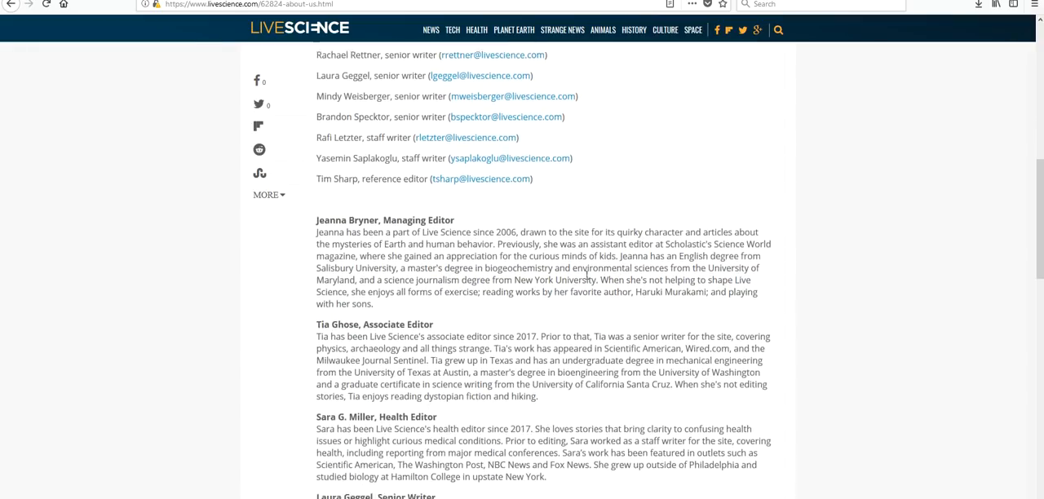
scroll(down, 3)
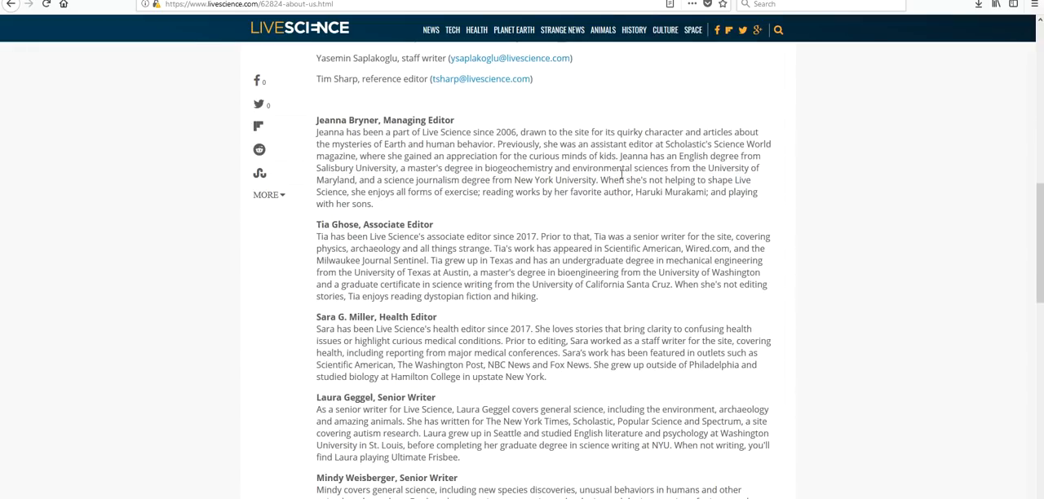
scroll(down, 3)
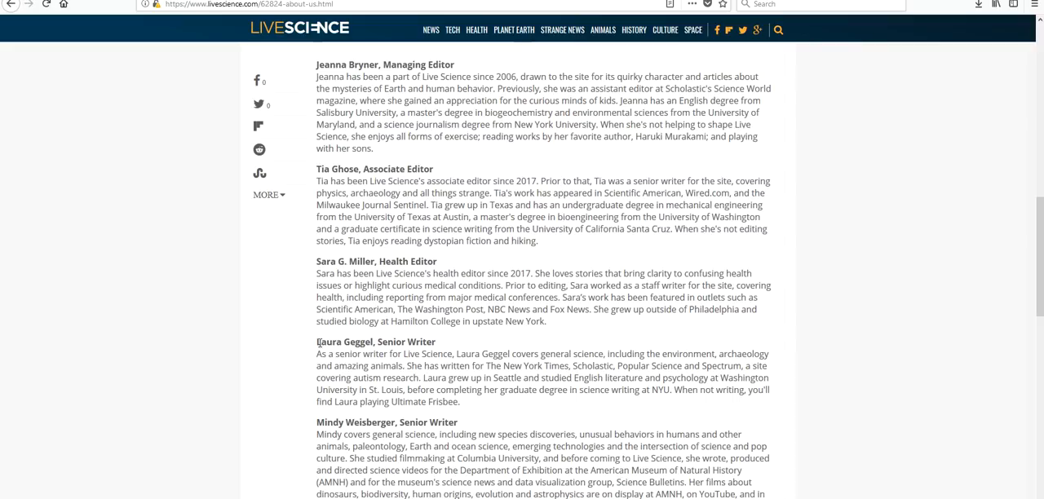
mouse_move(478, 354)
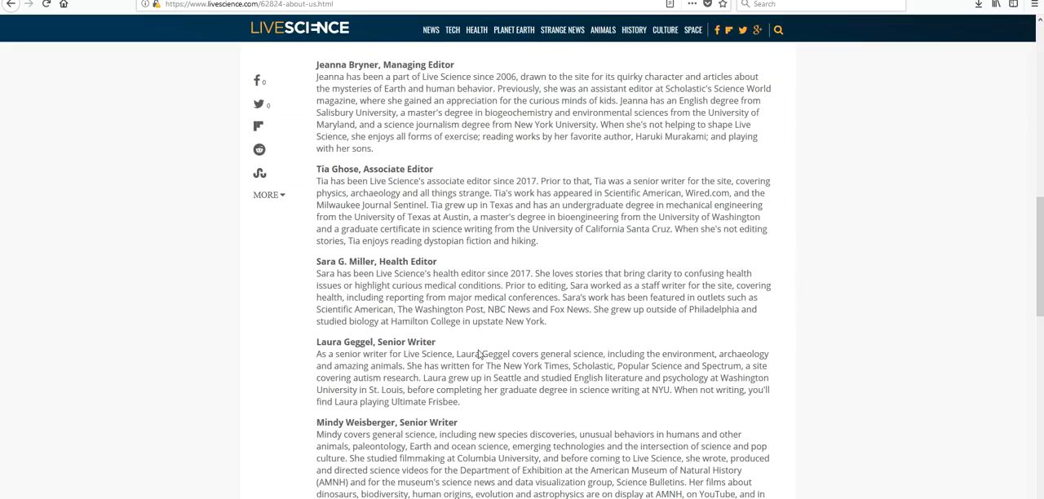
mouse_move(881, 279)
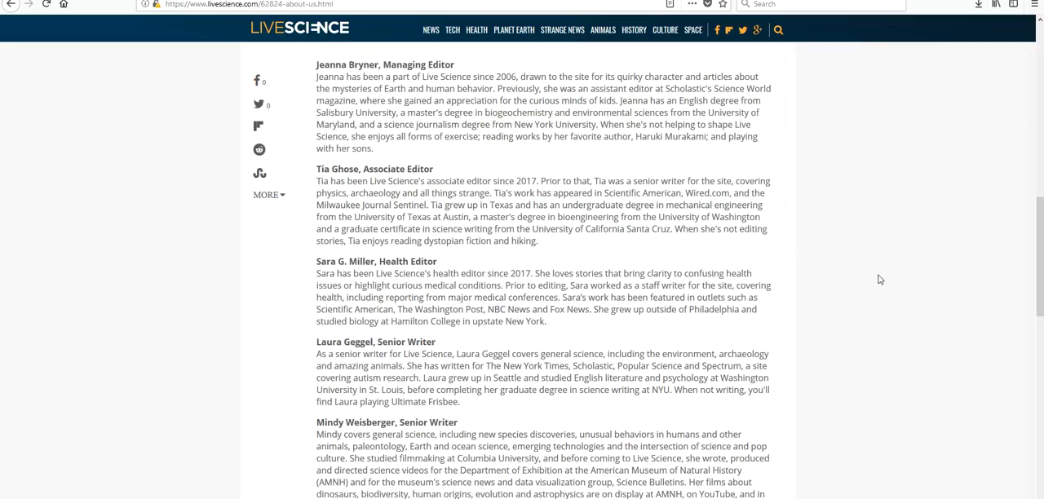
mouse_move(730, 421)
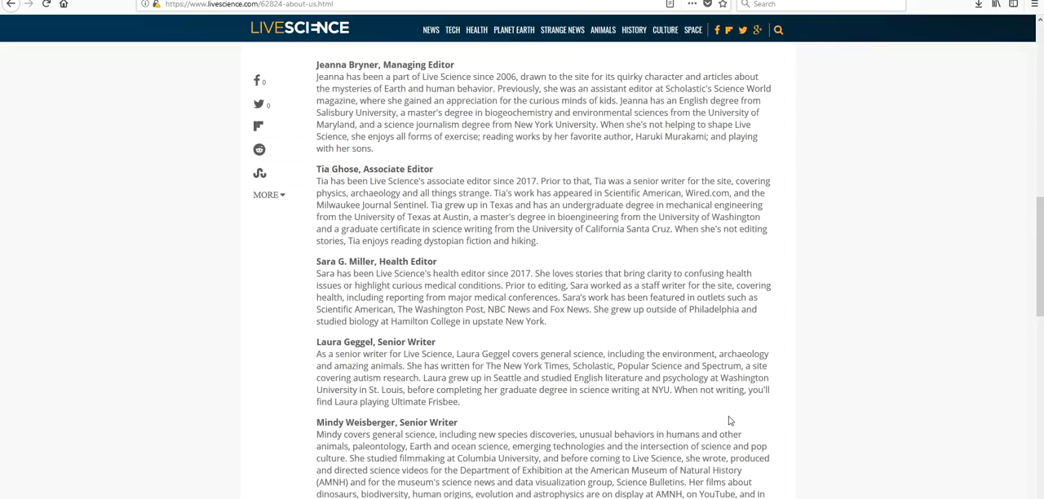
mouse_move(857, 190)
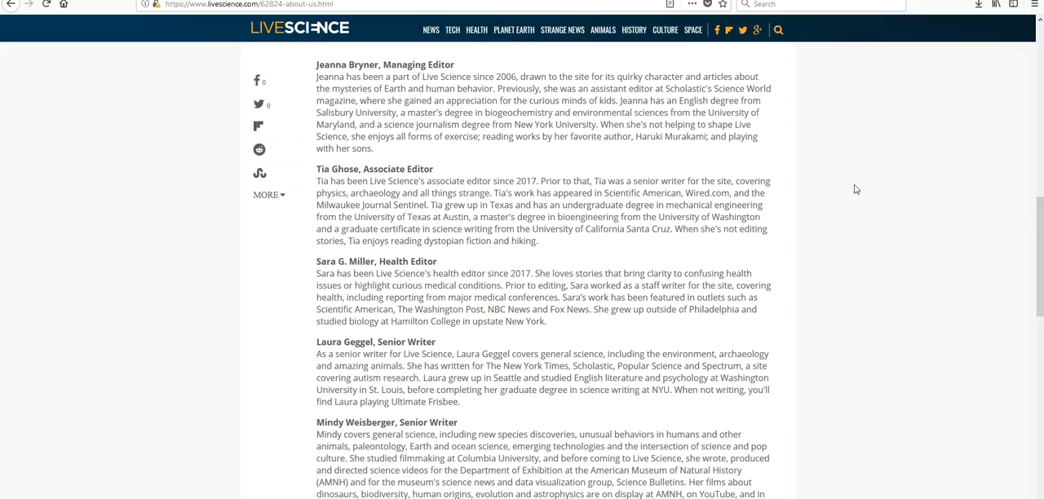
mouse_move(809, 250)
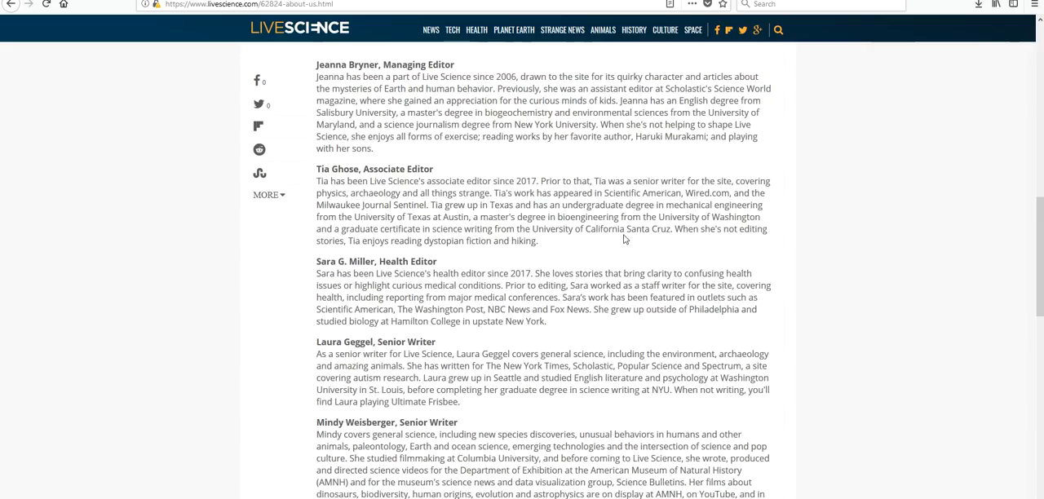
mouse_move(742, 222)
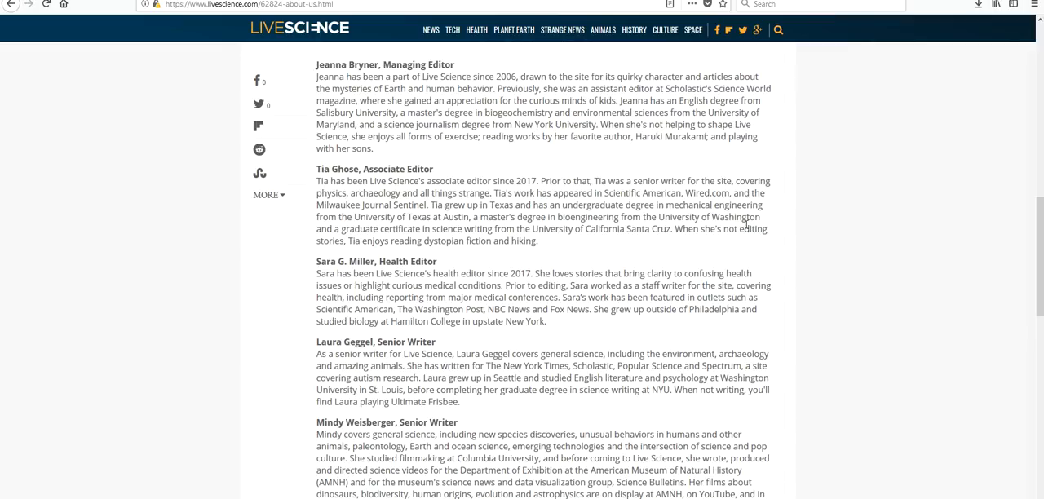
mouse_move(761, 218)
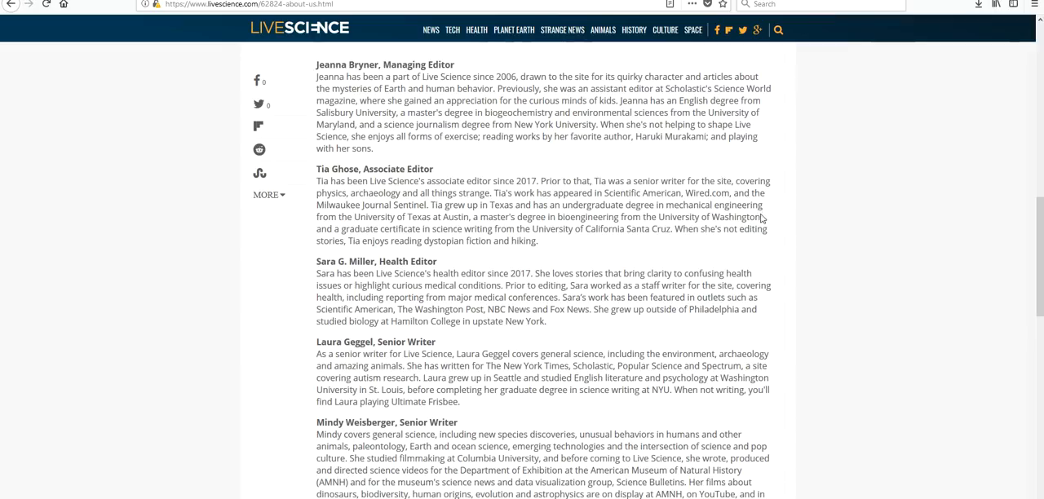
mouse_move(761, 217)
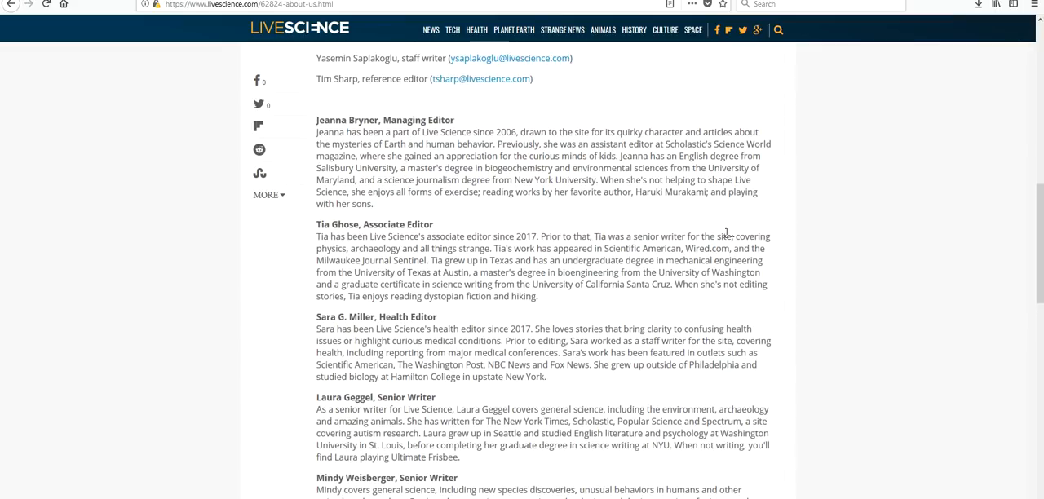
mouse_move(702, 246)
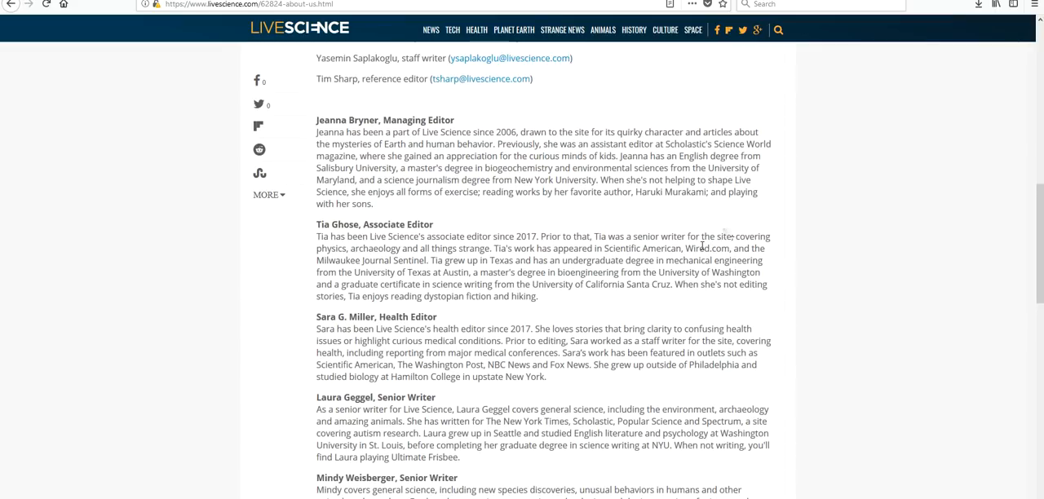
mouse_move(695, 247)
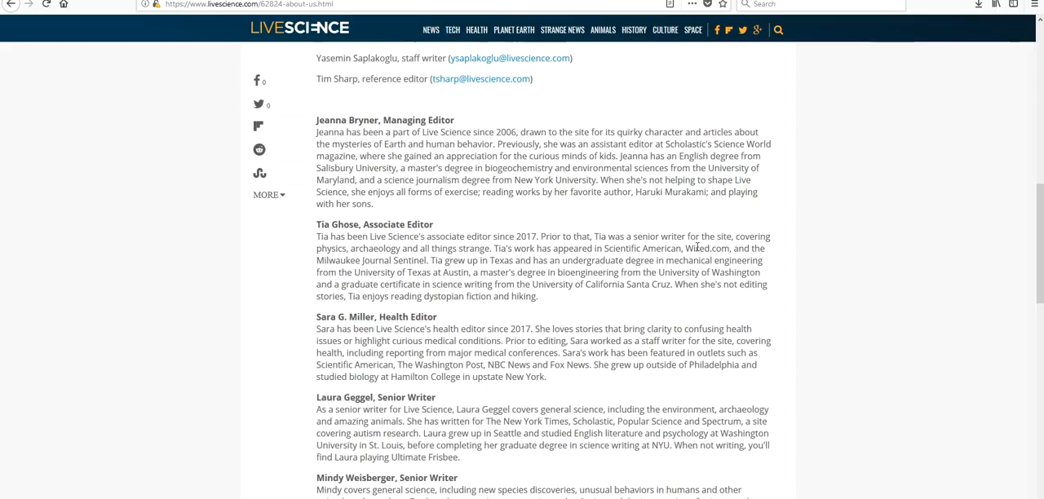
mouse_move(684, 229)
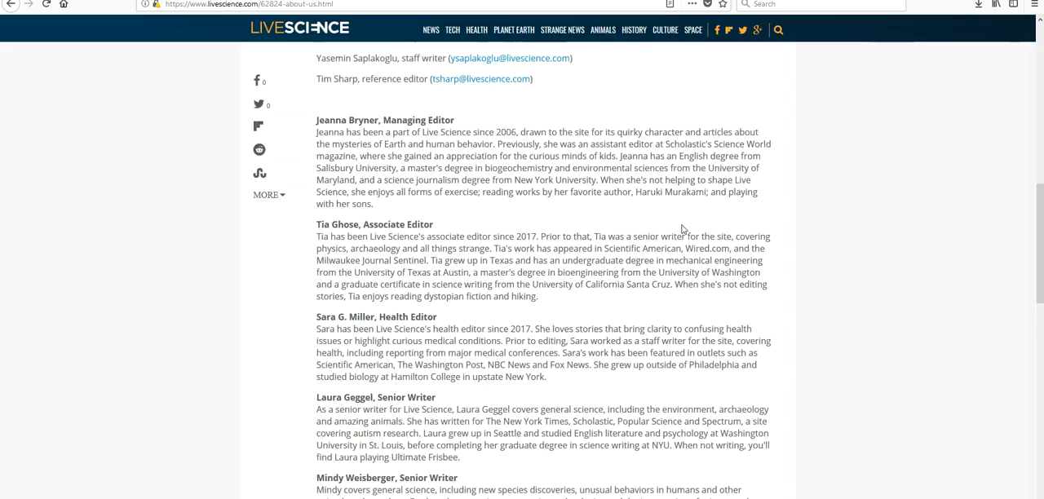